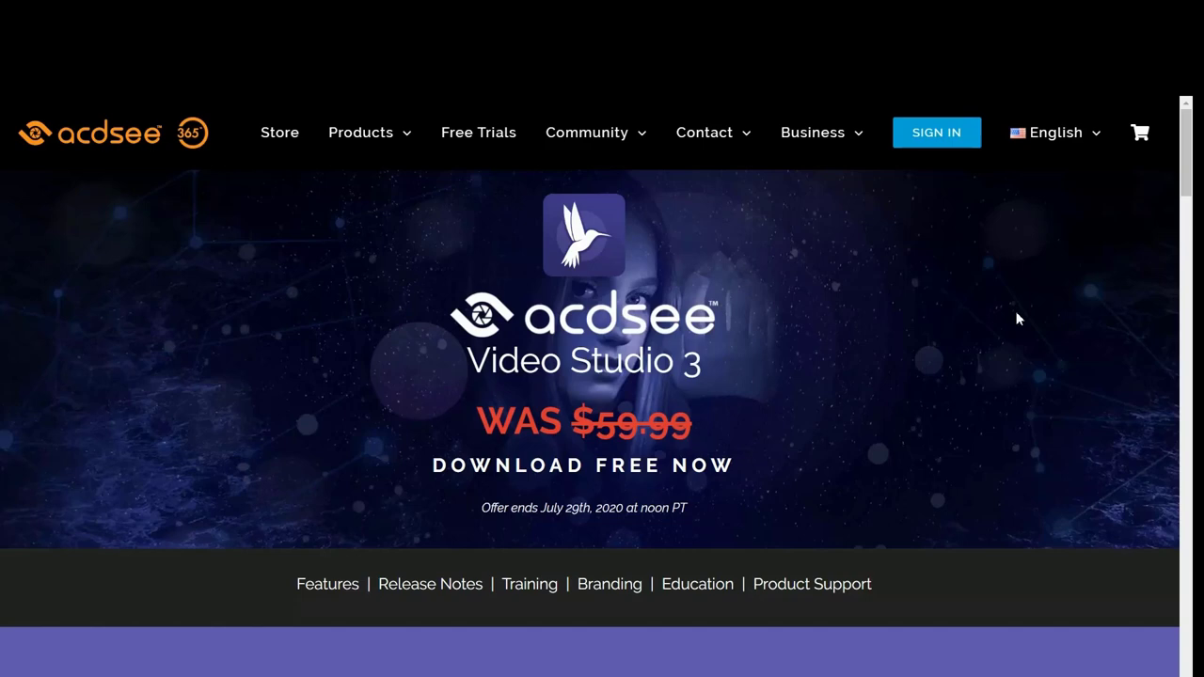
Switch from the browser to the Camtasia project with the 2:20 screen recording.
key("alt+tab")
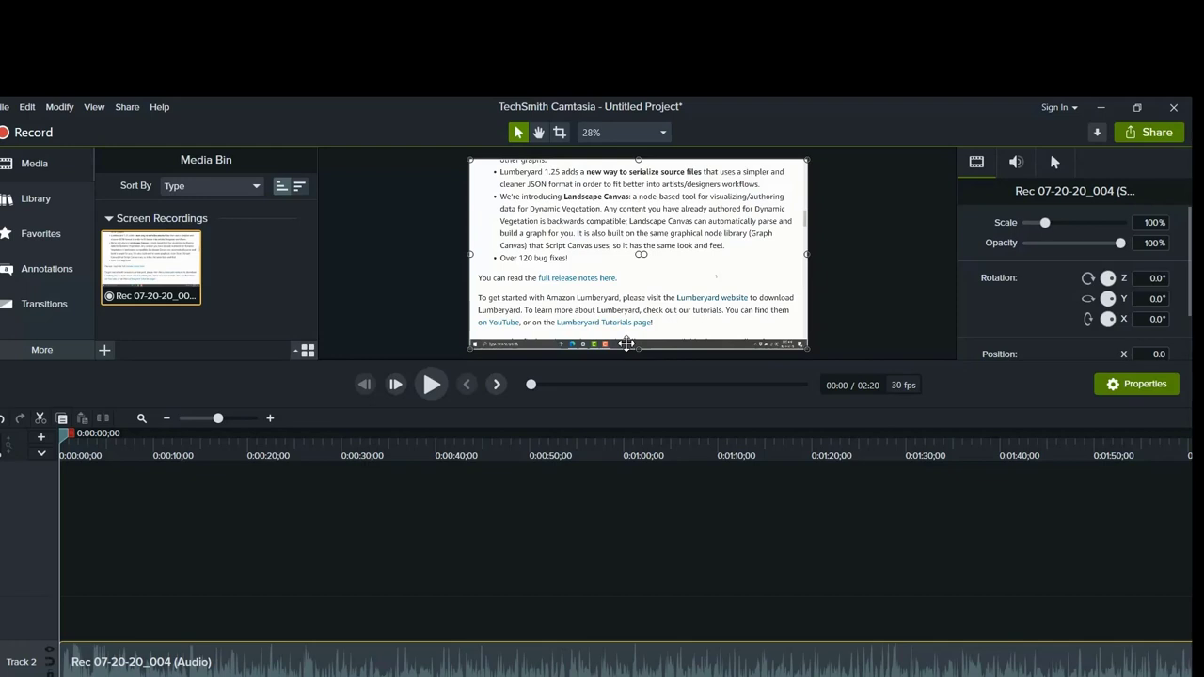
mouse_move(19, 132)
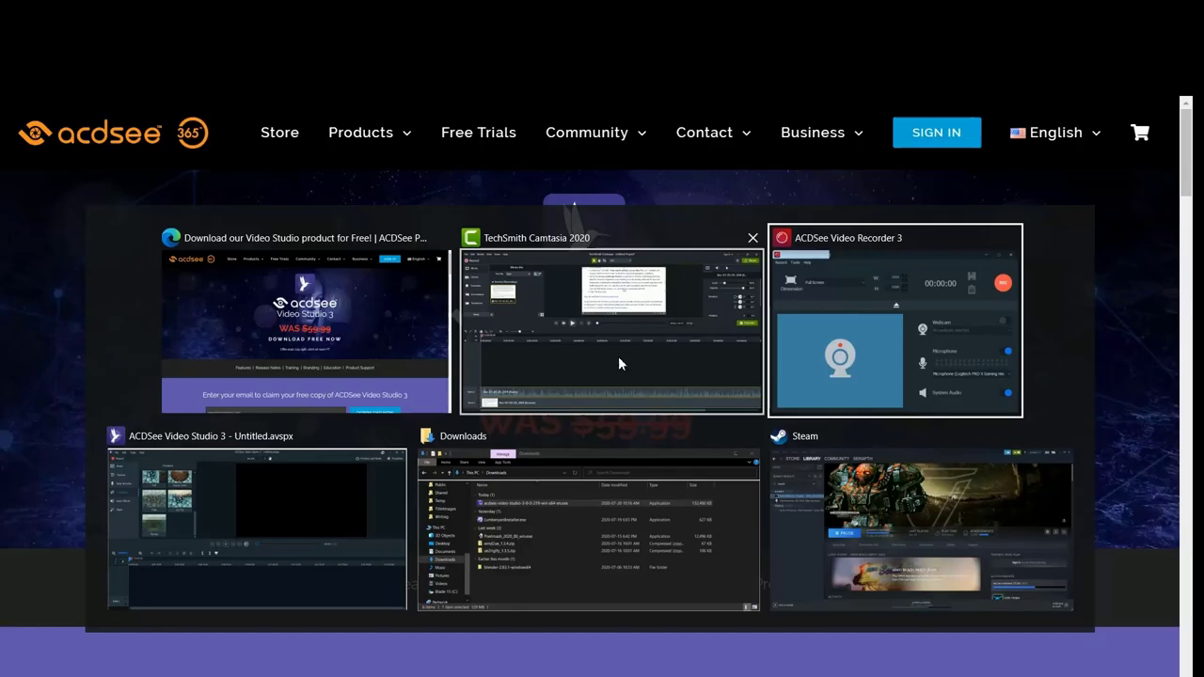
left_click(261, 527)
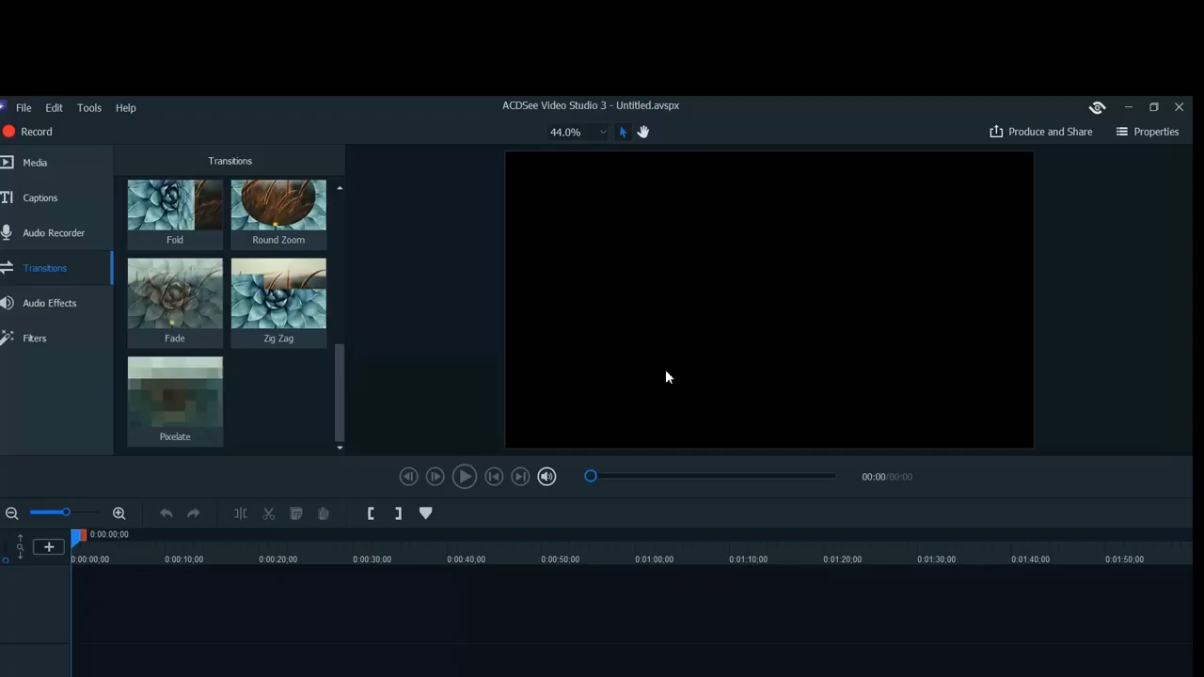
left_click(174, 395)
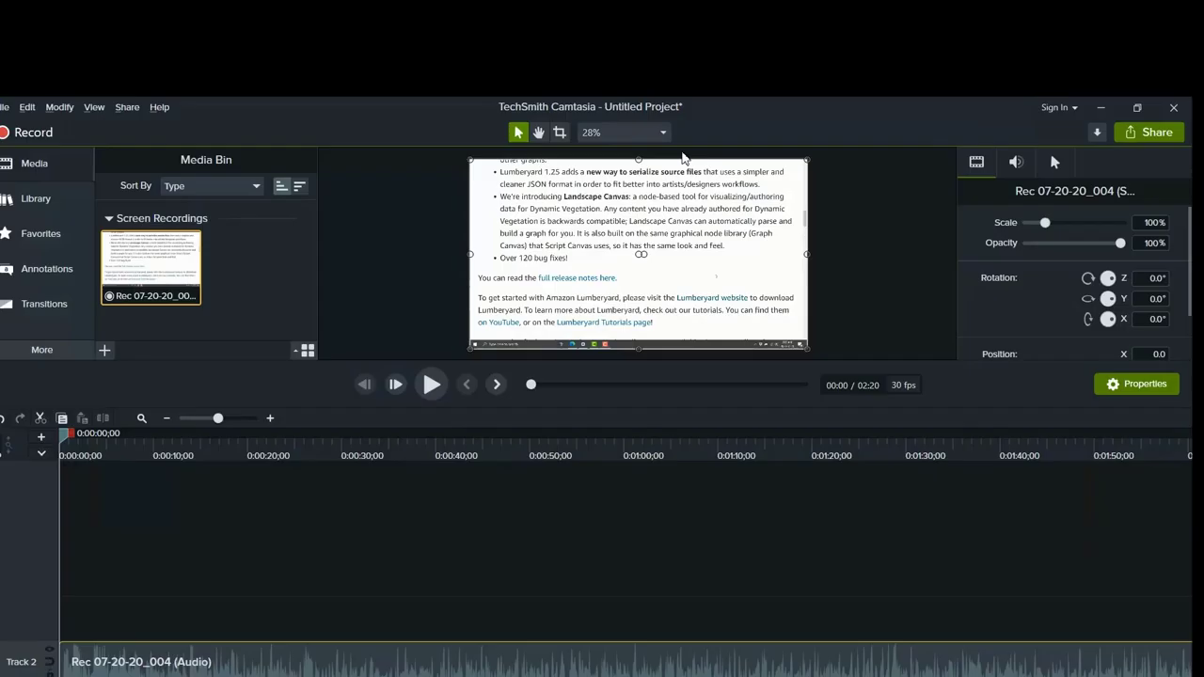
mouse_move(724, 212)
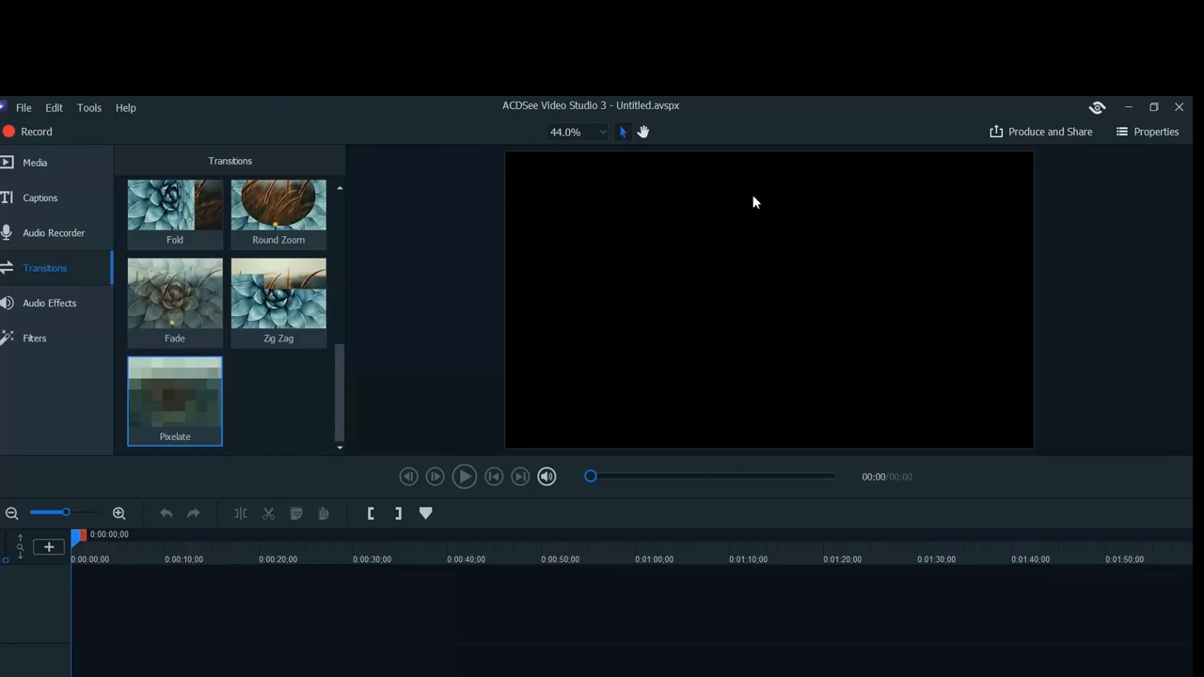
mouse_move(438, 476)
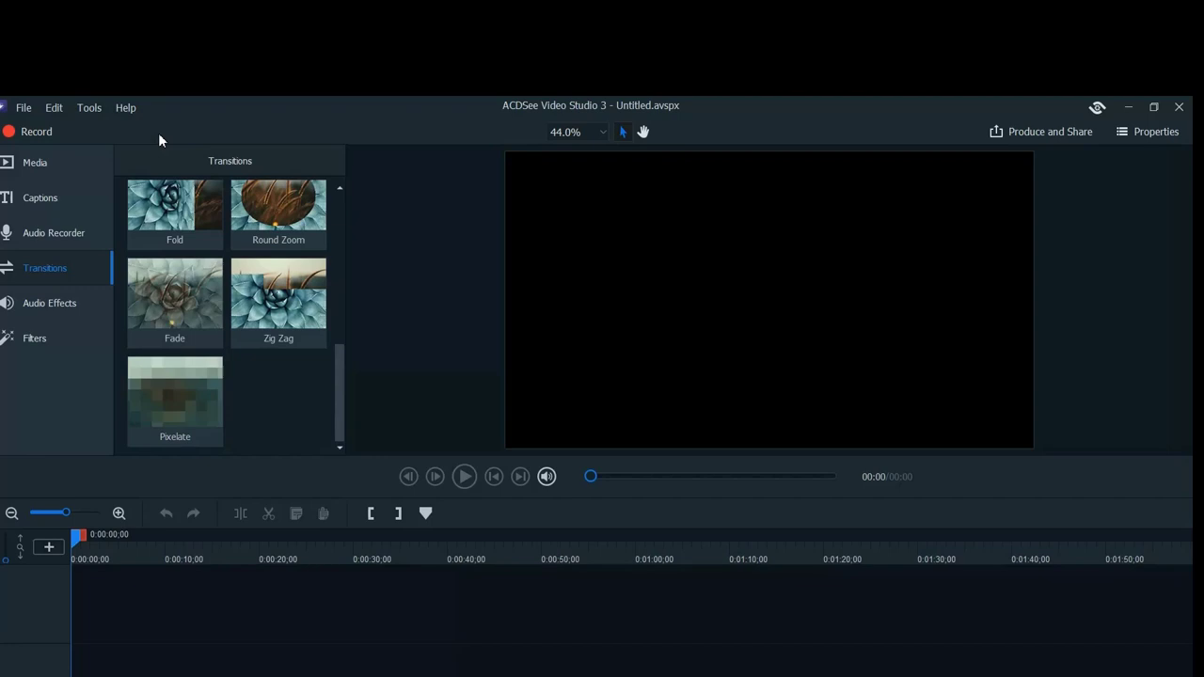
key("alt+tab")
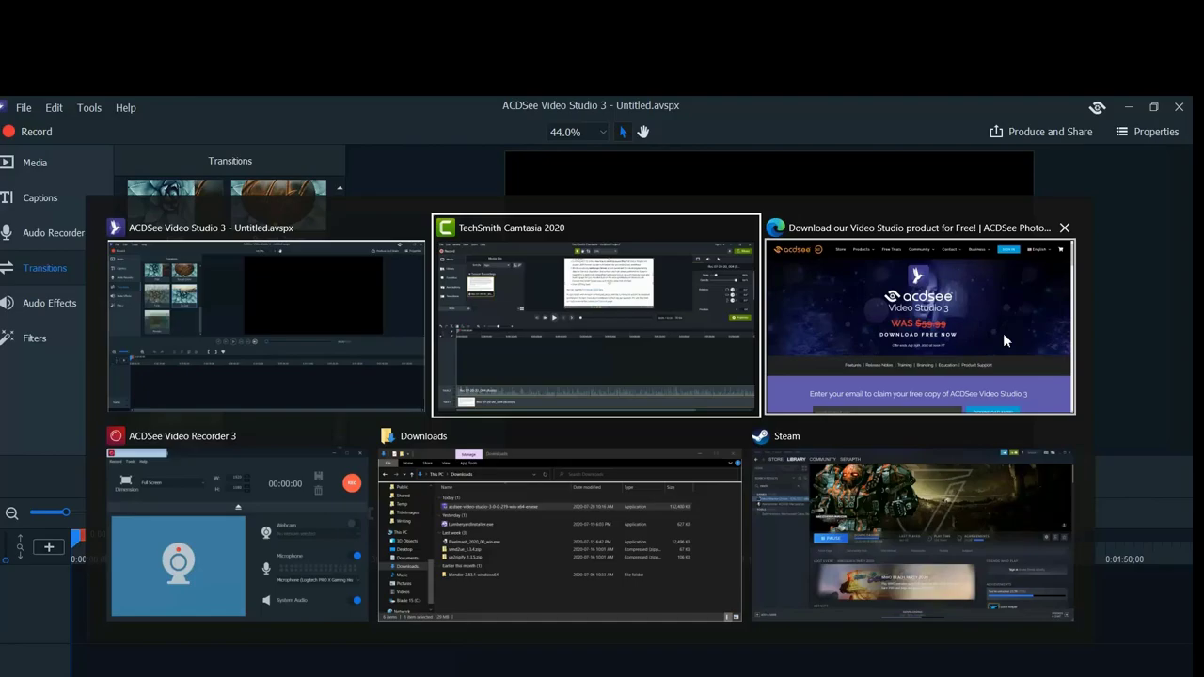
Return to the ACDSee Video Studio 3 project window and maximize it.
left_click(265, 320)
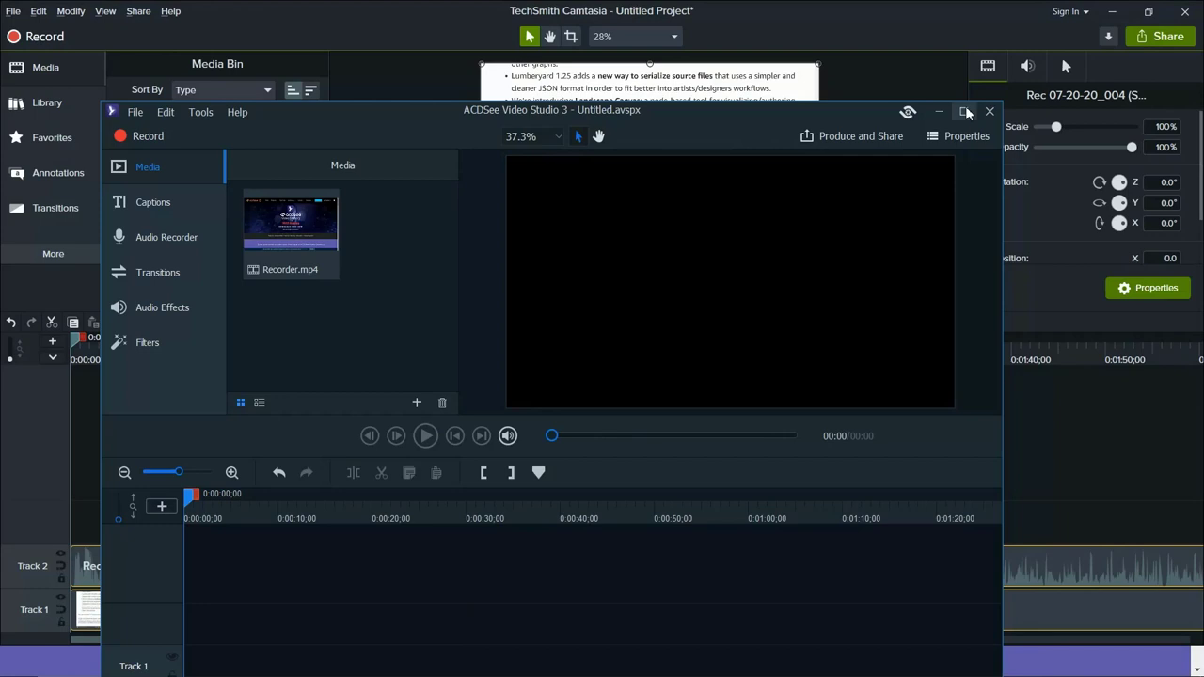
left_click(966, 111)
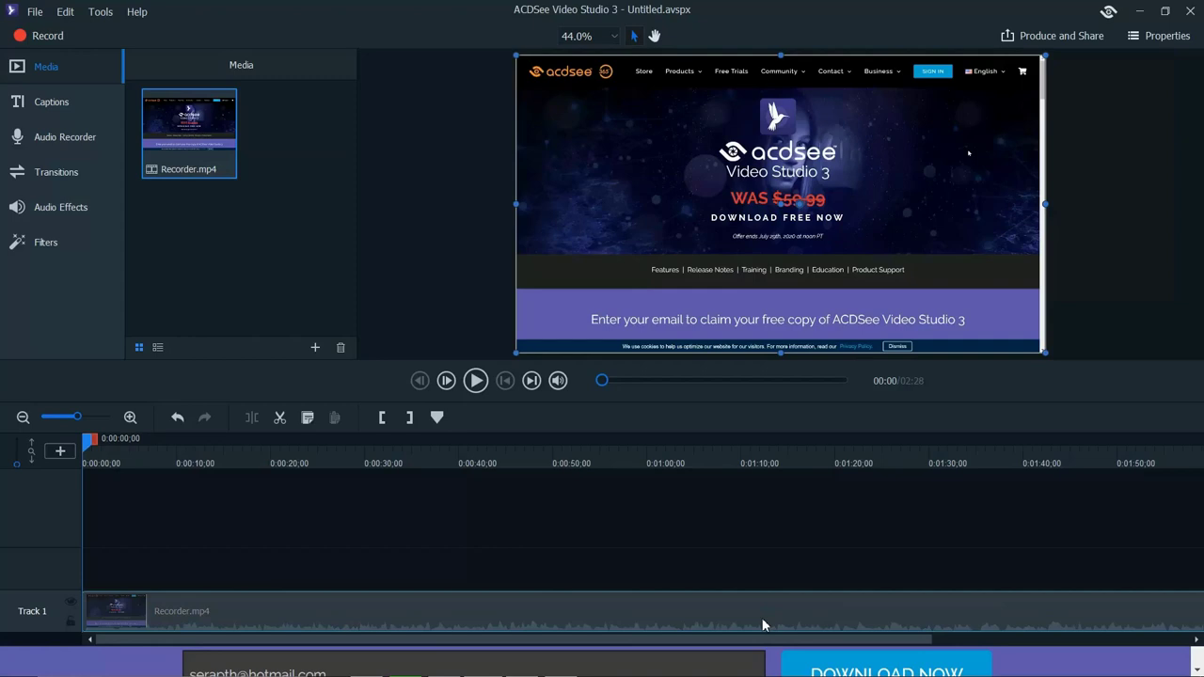
Open Audio Effects and the Recorder.mp4 clip's action menu, then close the menus.
left_click(60, 207)
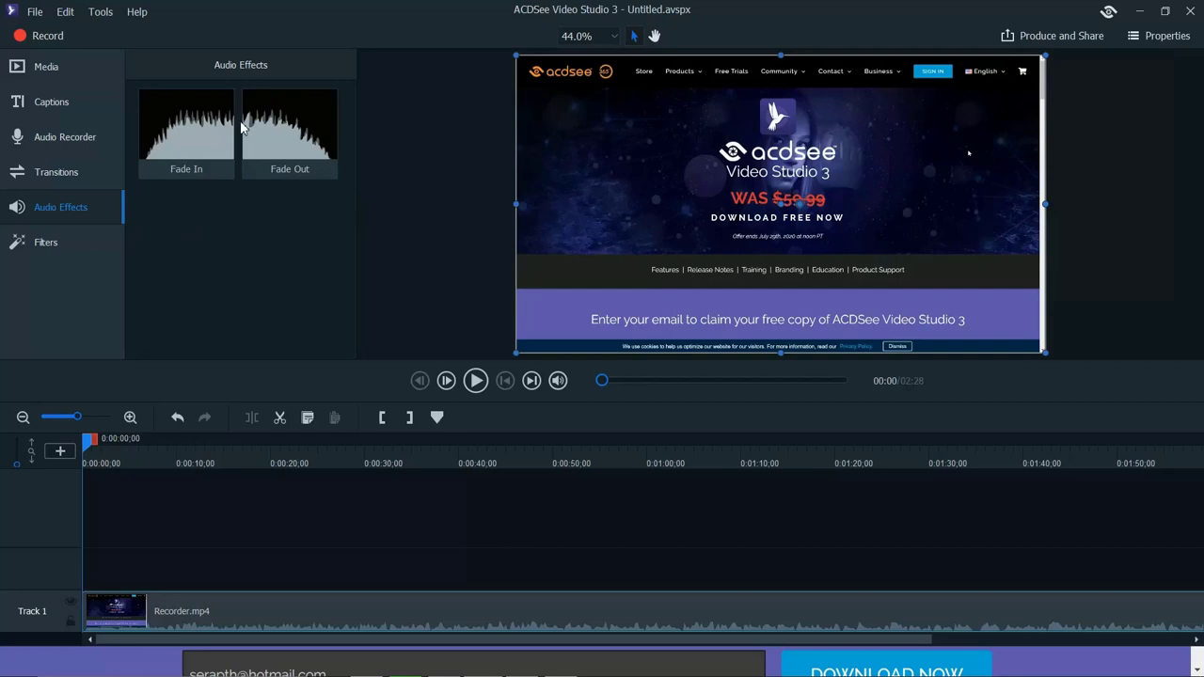
right_click(603, 621)
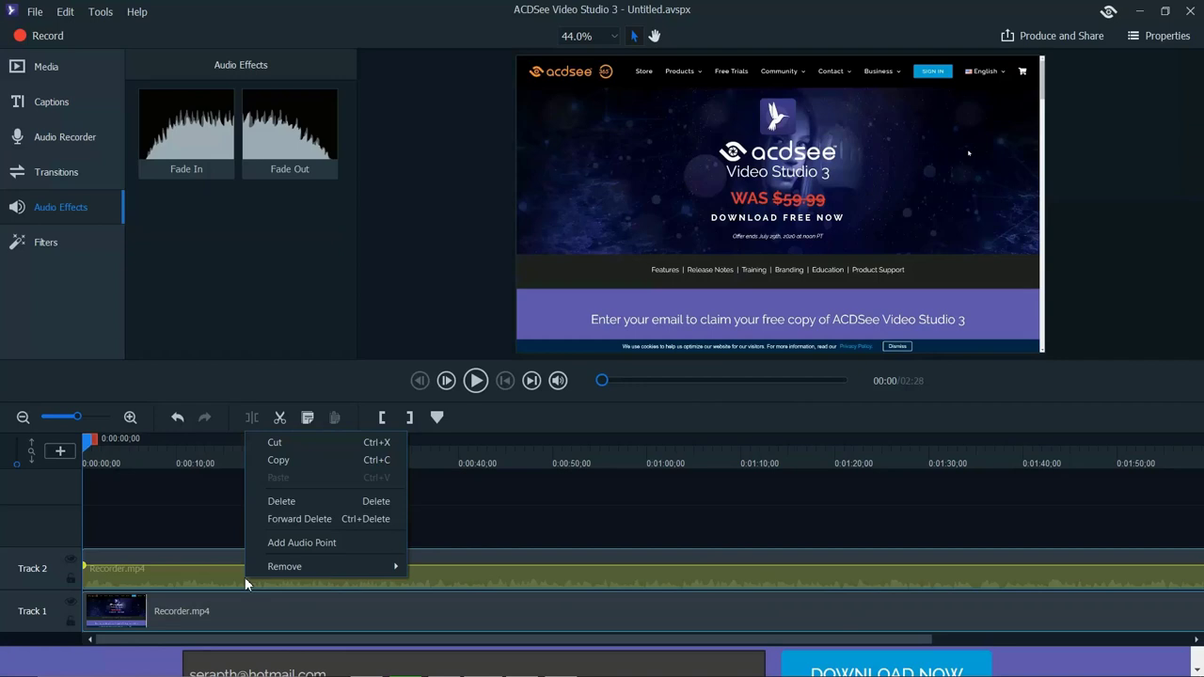
left_click(100, 12)
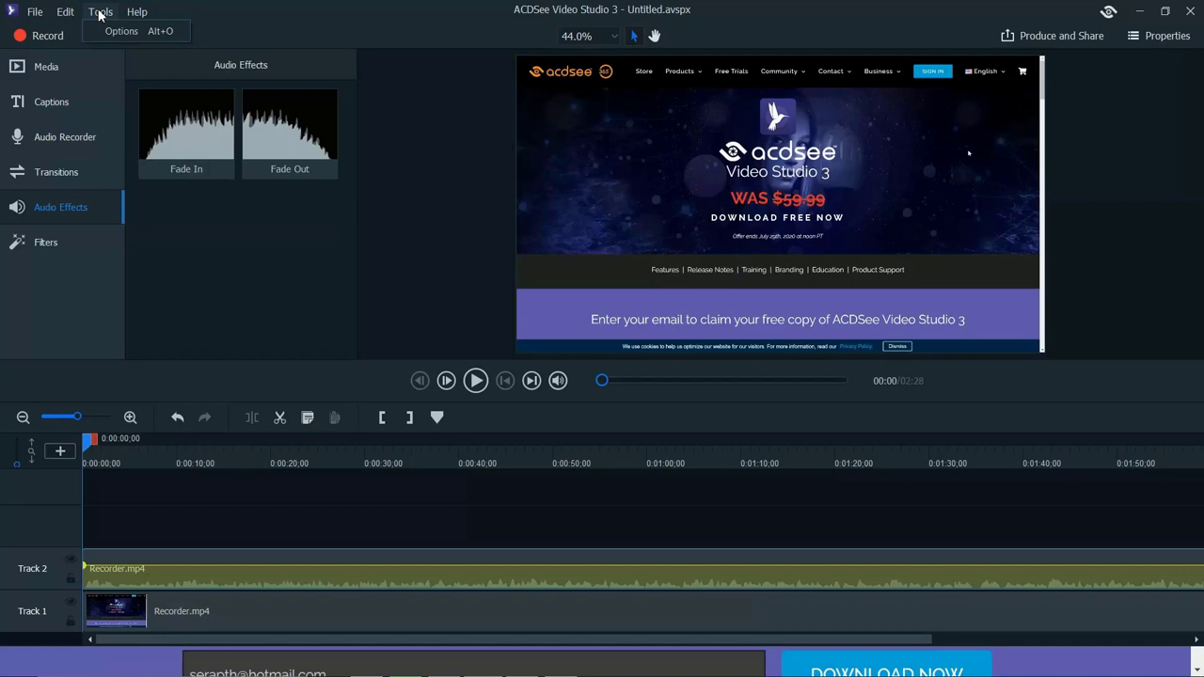
left_click(35, 11)
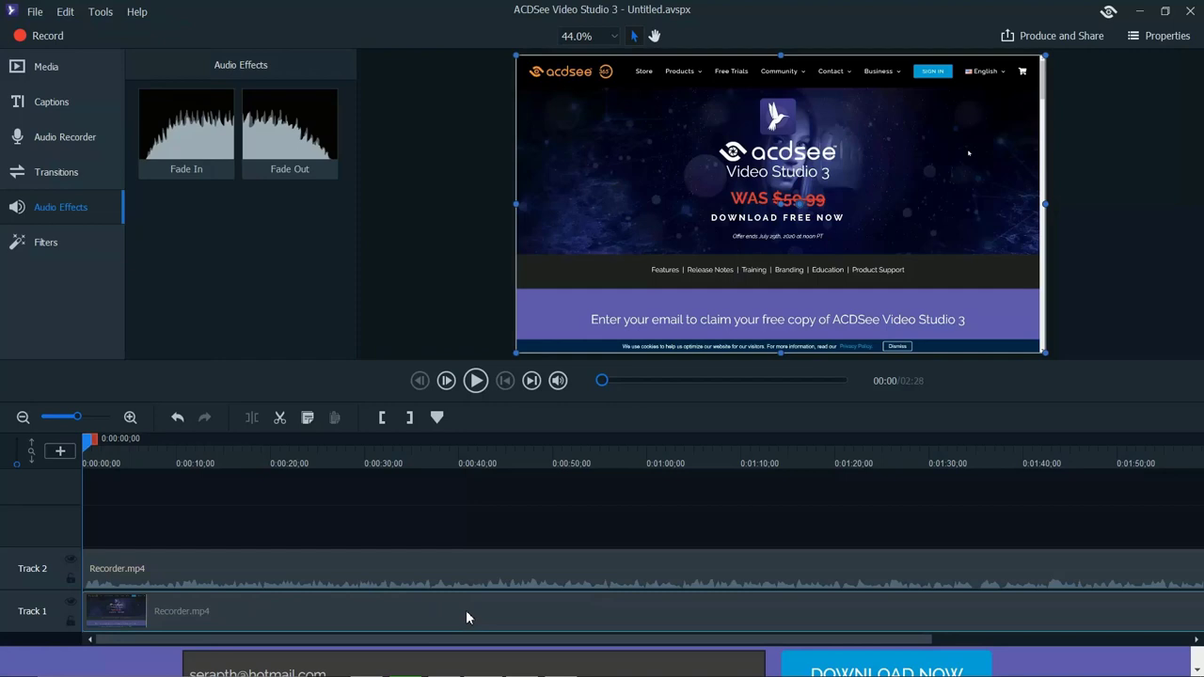
Move the playhead to about 12 seconds and browse to the Lumberyard title image folder.
left_click_drag(88, 439, 173, 439)
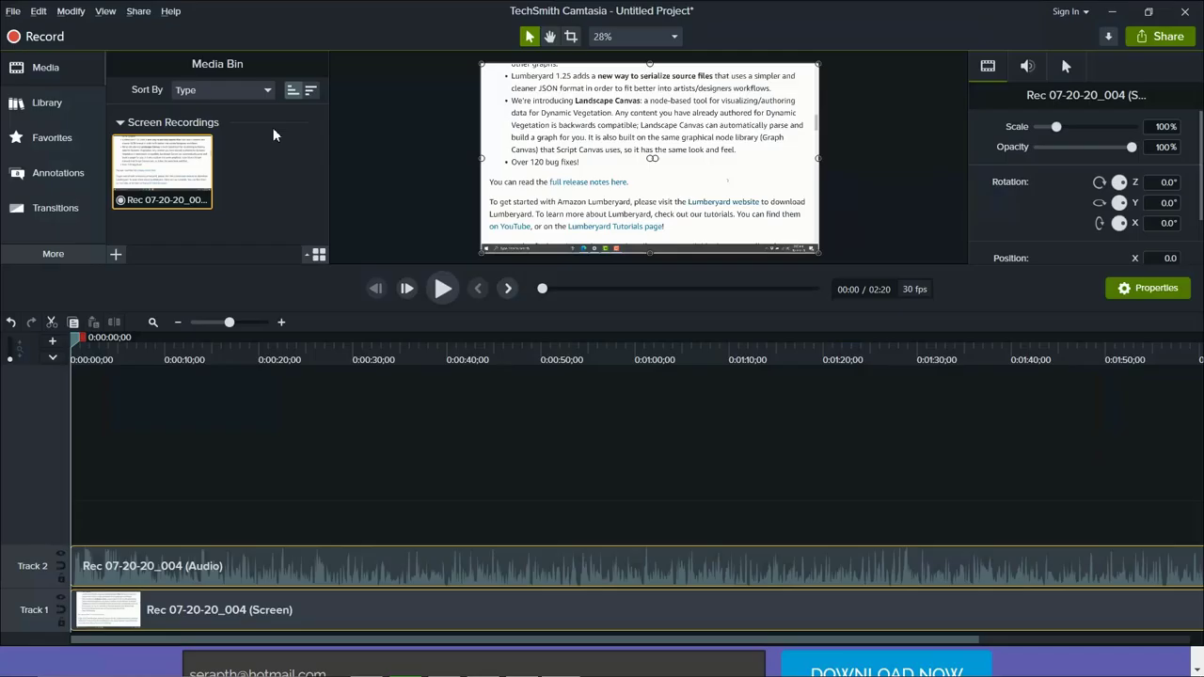
mouse_move(263, 162)
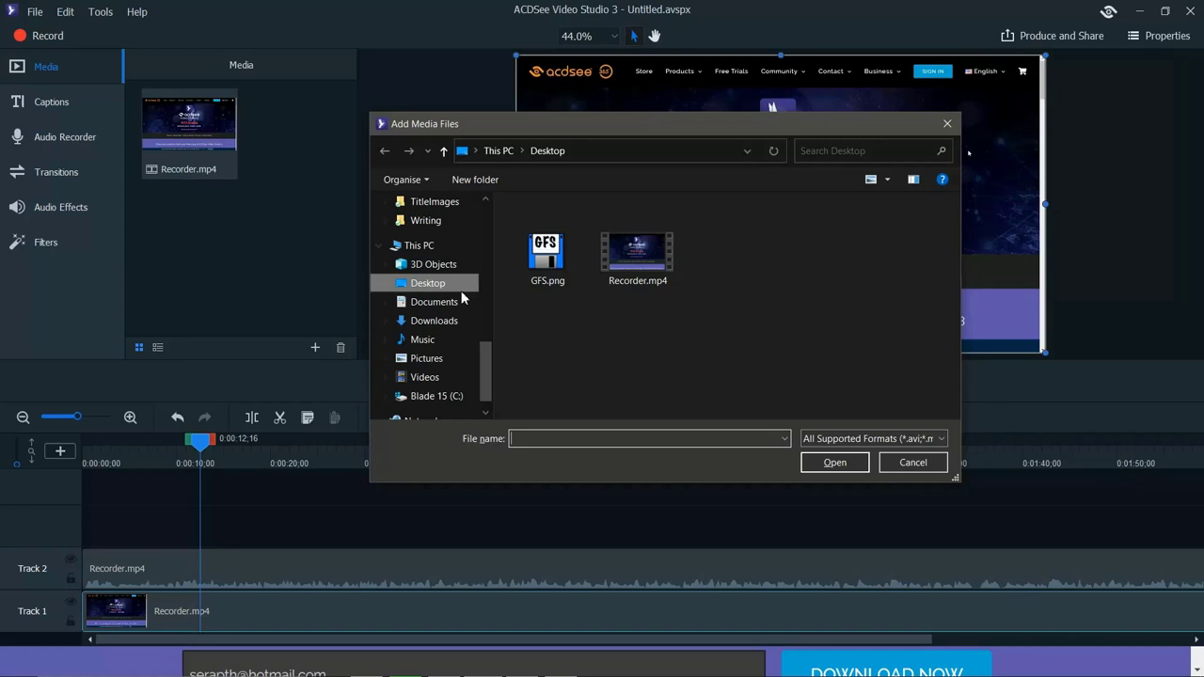
left_click(833, 462)
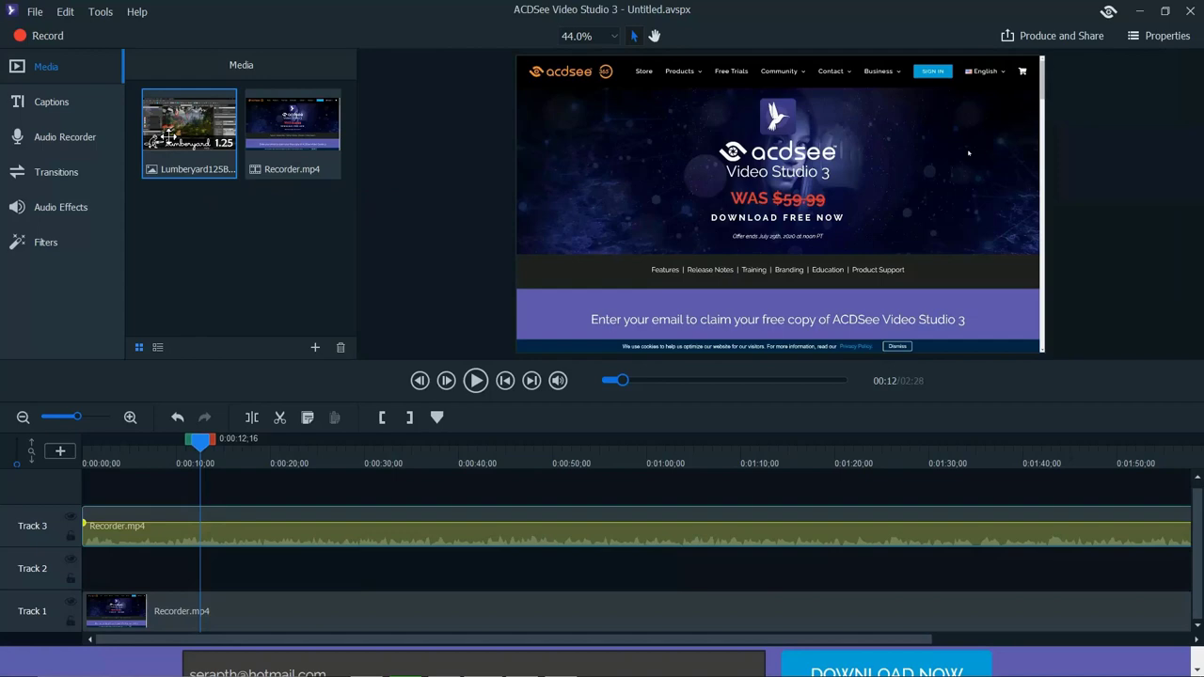
Place the Lumberyard125B.jpg title image at the start of Track 1, before Recorder.mp4.
left_click_drag(188, 123, 169, 568)
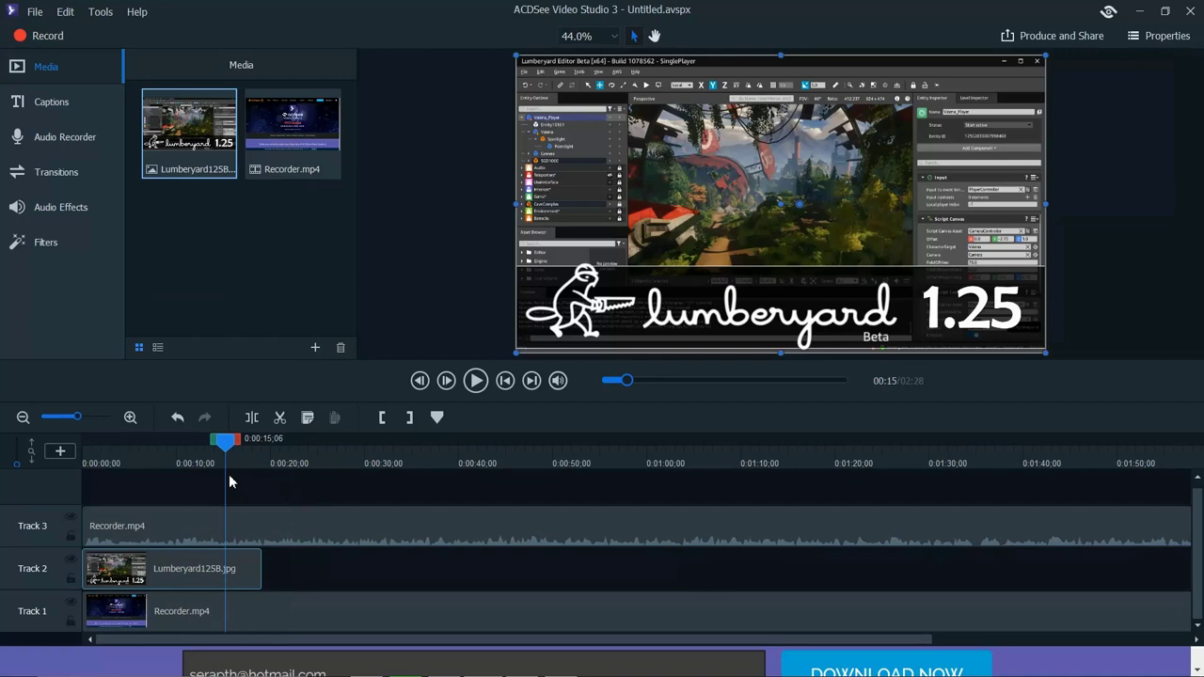
left_click_drag(225, 439, 273, 439)
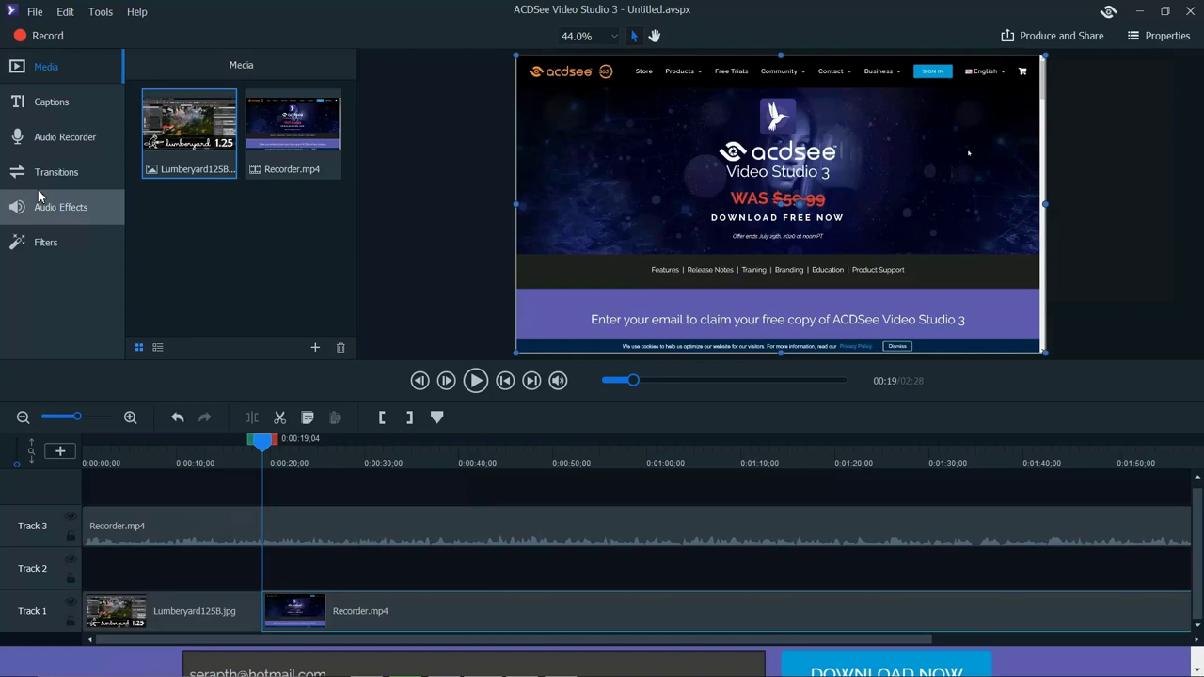
Open the Transitions list and pick a transition between Lumberyard125B.jpg and Recorder.mp4.
left_click(56, 171)
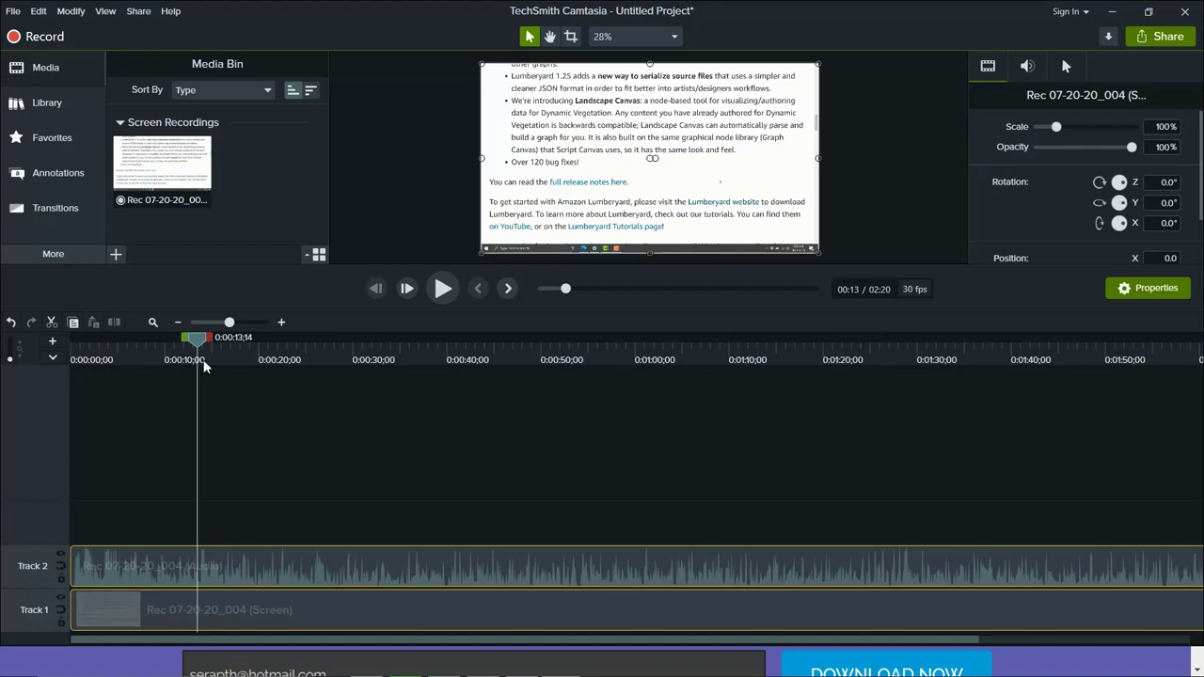
left_click(56, 207)
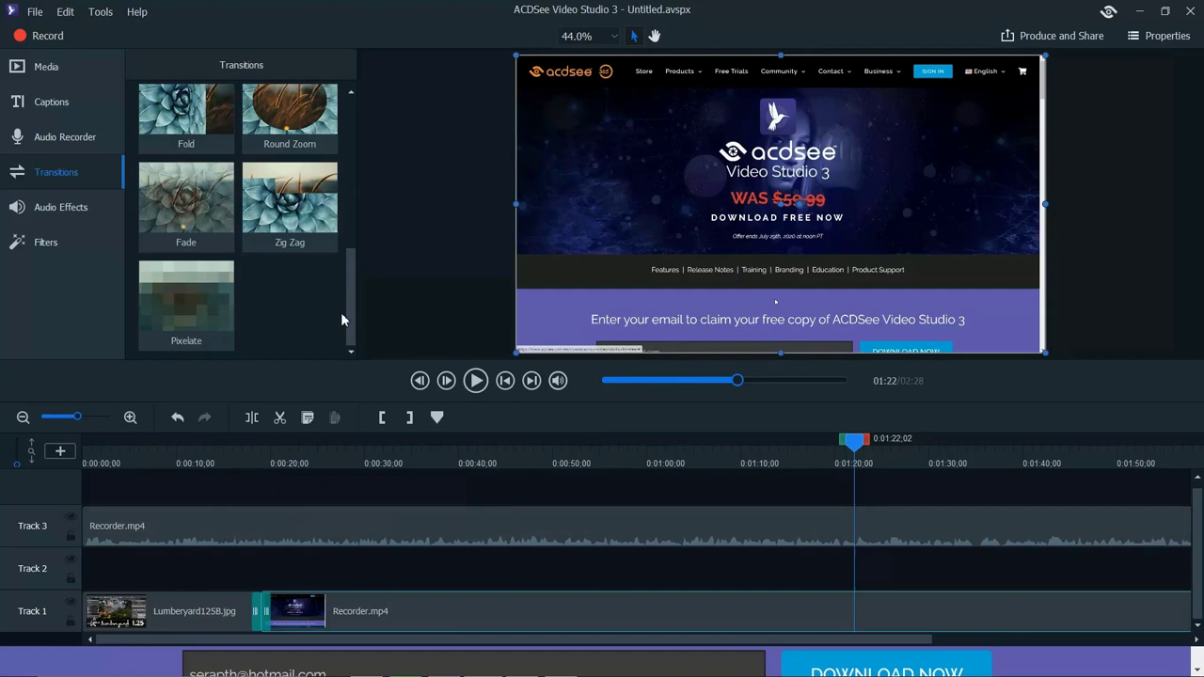
Add a blank caption at the current time from Captions, then browse the Transitions list.
left_click(51, 102)
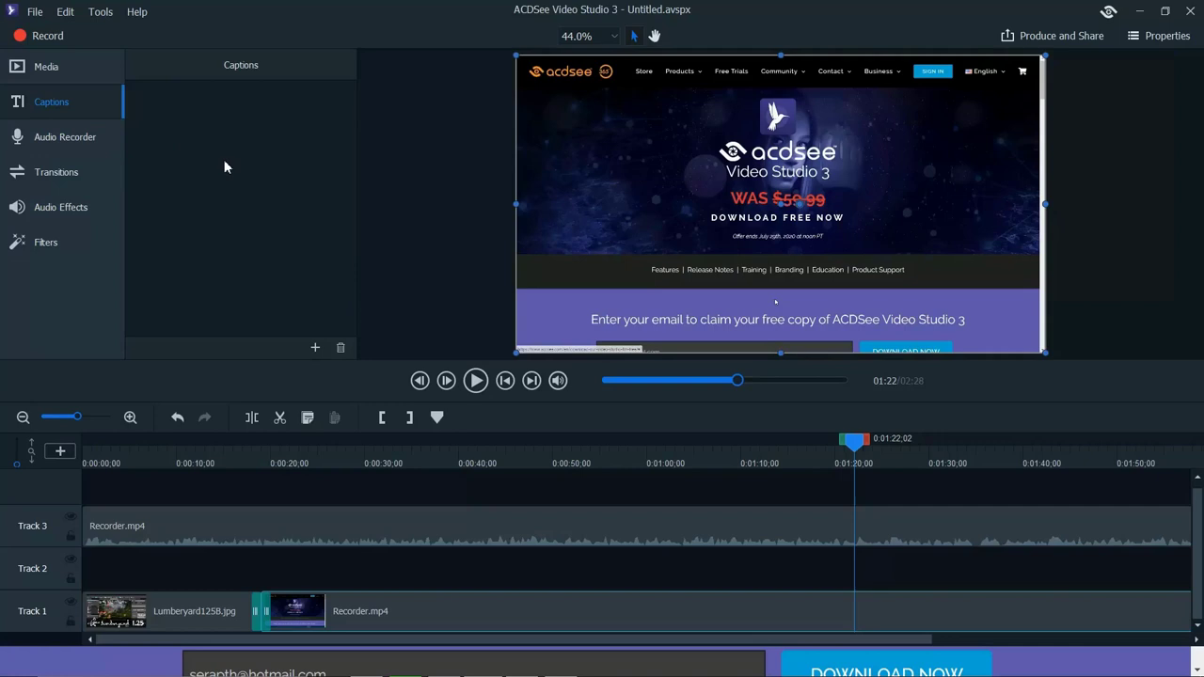
left_click(65, 136)
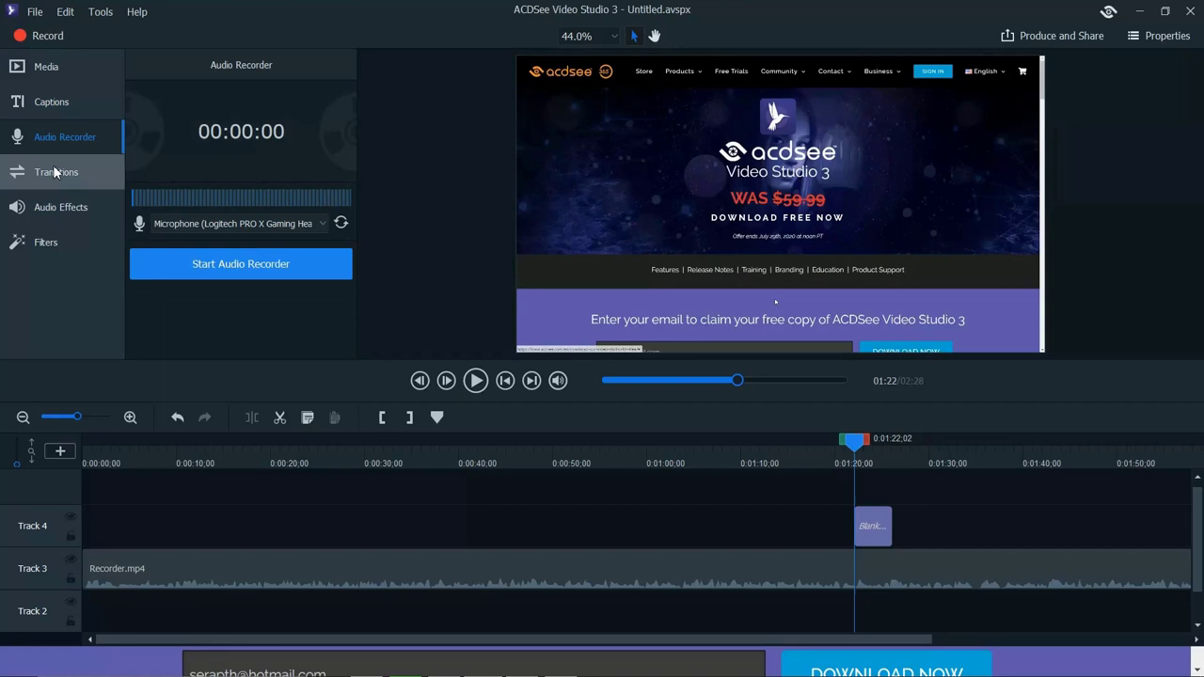
left_click(45, 242)
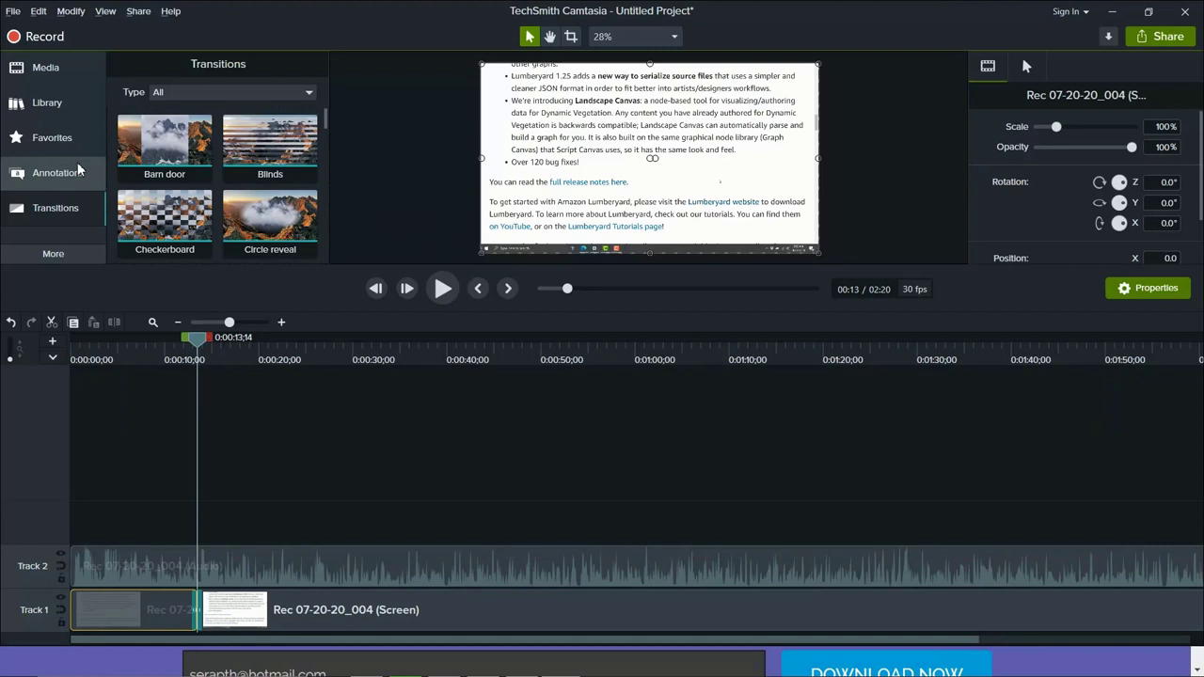
left_click(59, 172)
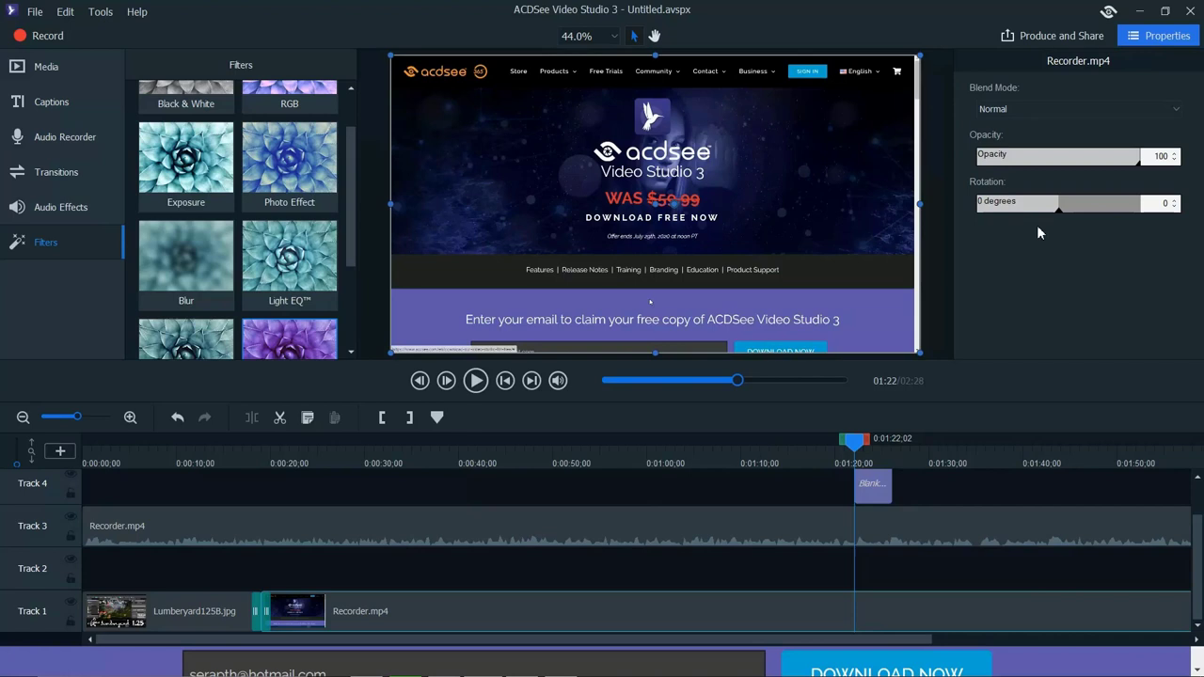
Open the media library, select the GFS logo clip, and check the overlay later.
left_click(46, 66)
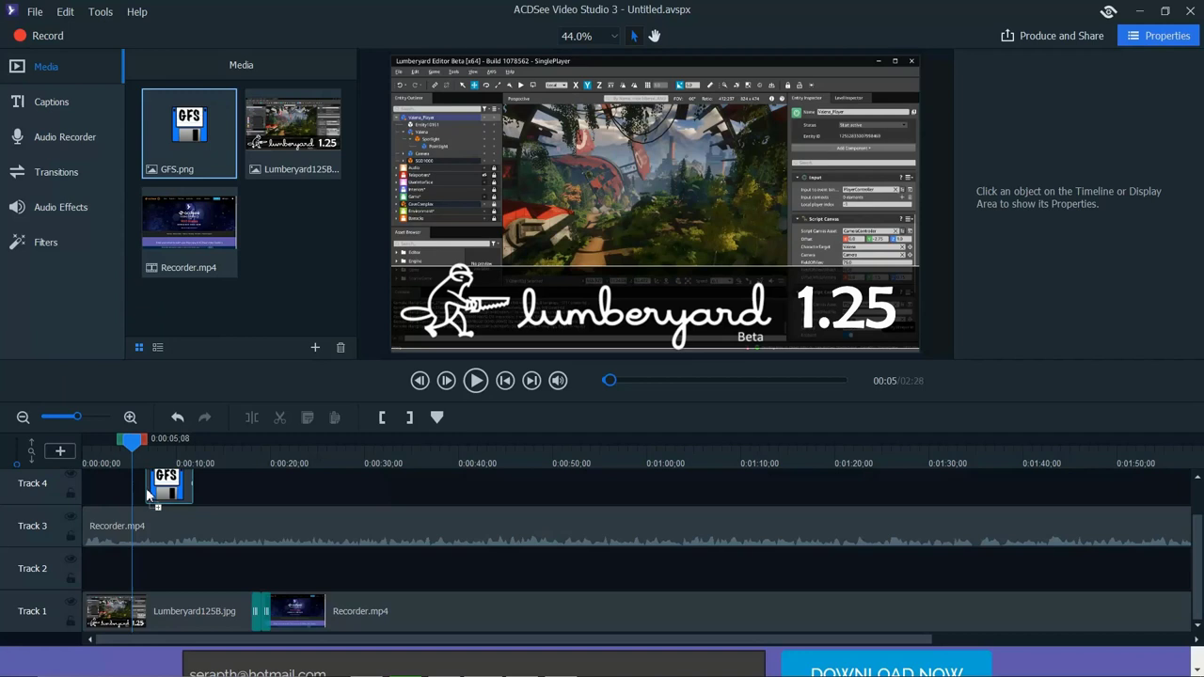
left_click(167, 485)
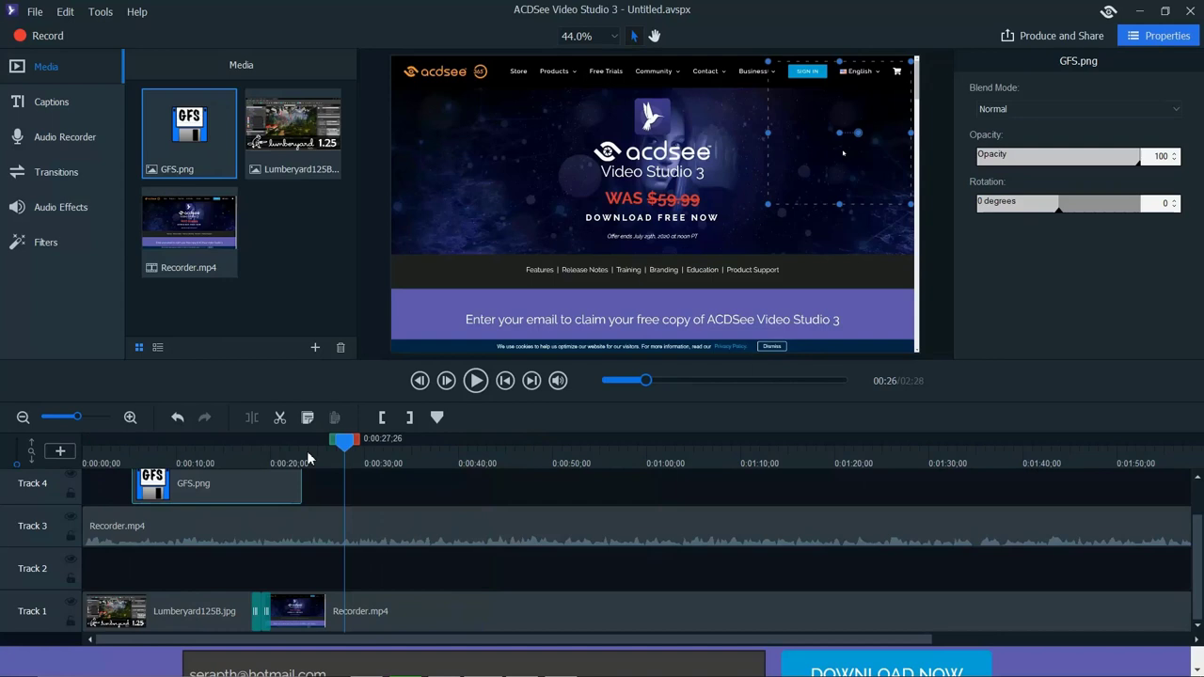
left_click(55, 171)
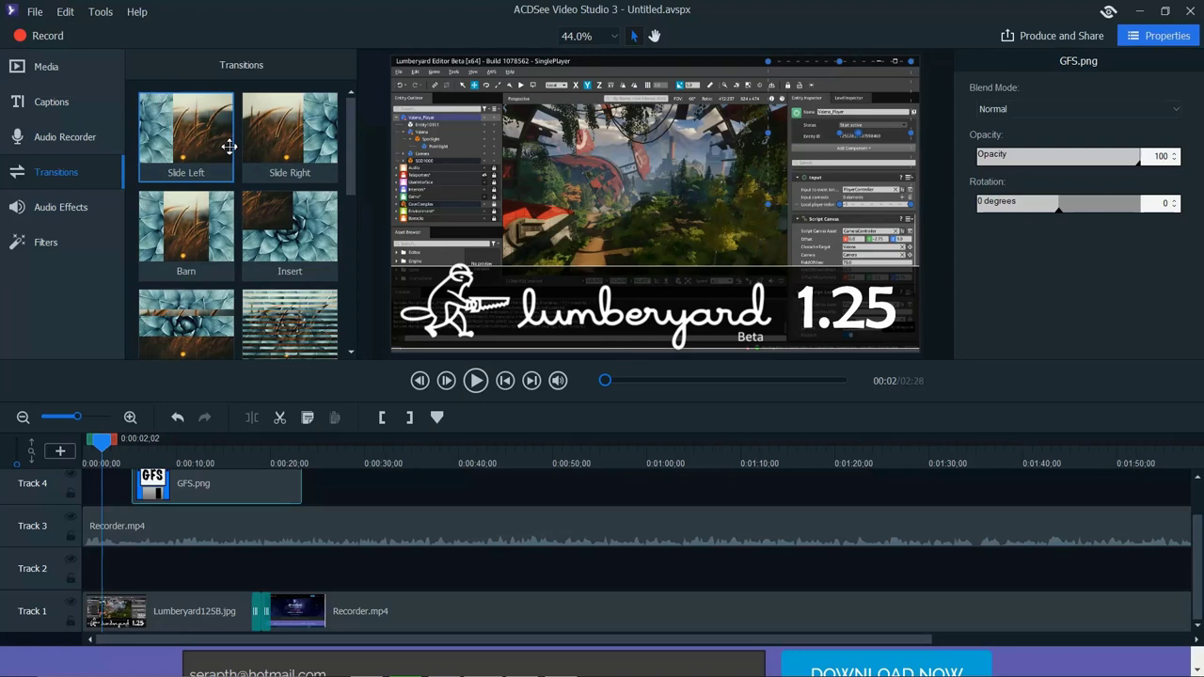
left_click_drag(100, 438, 141, 439)
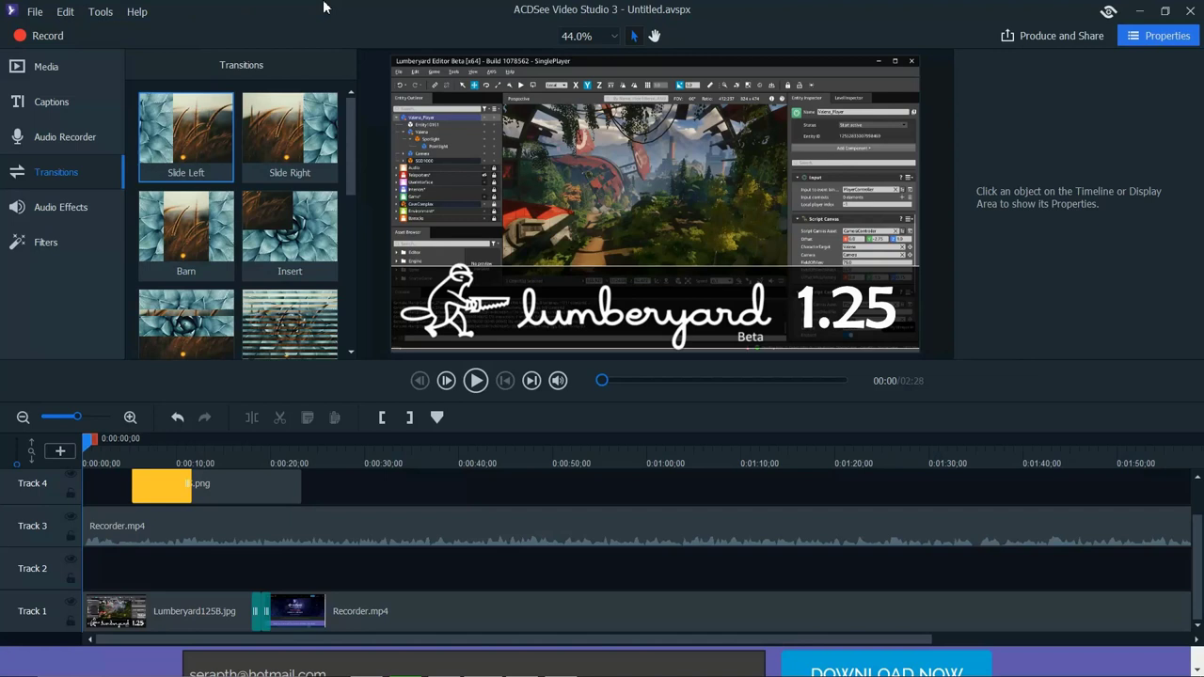
left_click(1060, 34)
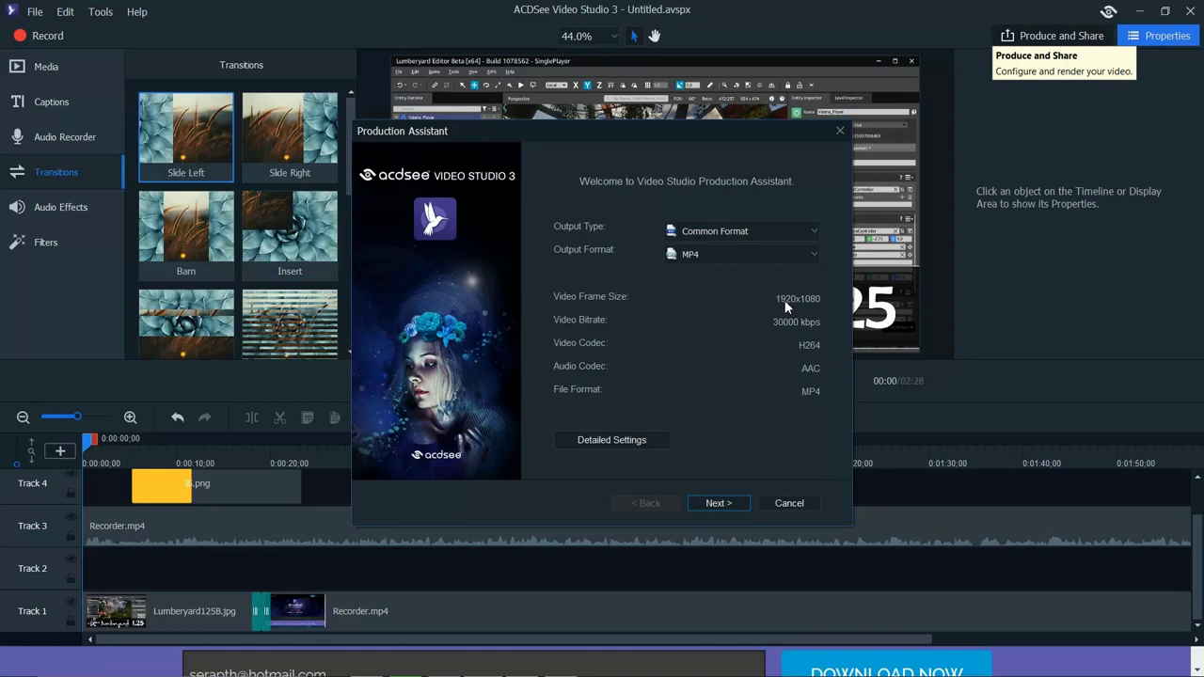
left_click(611, 439)
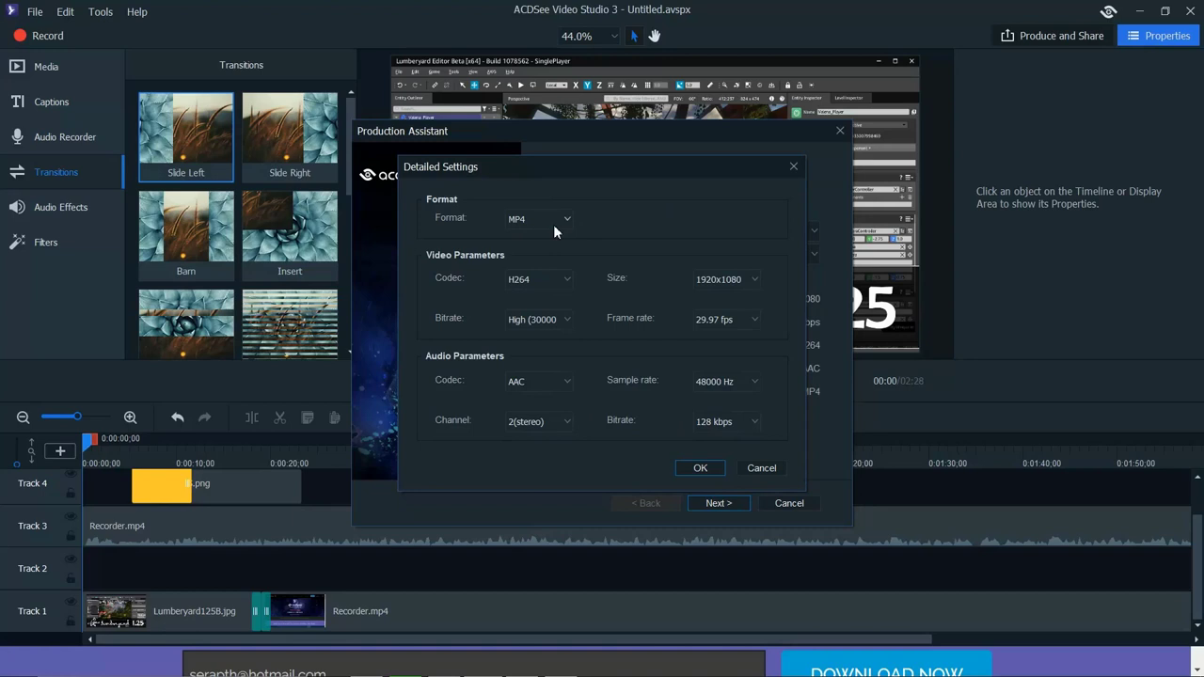
mouse_move(603, 357)
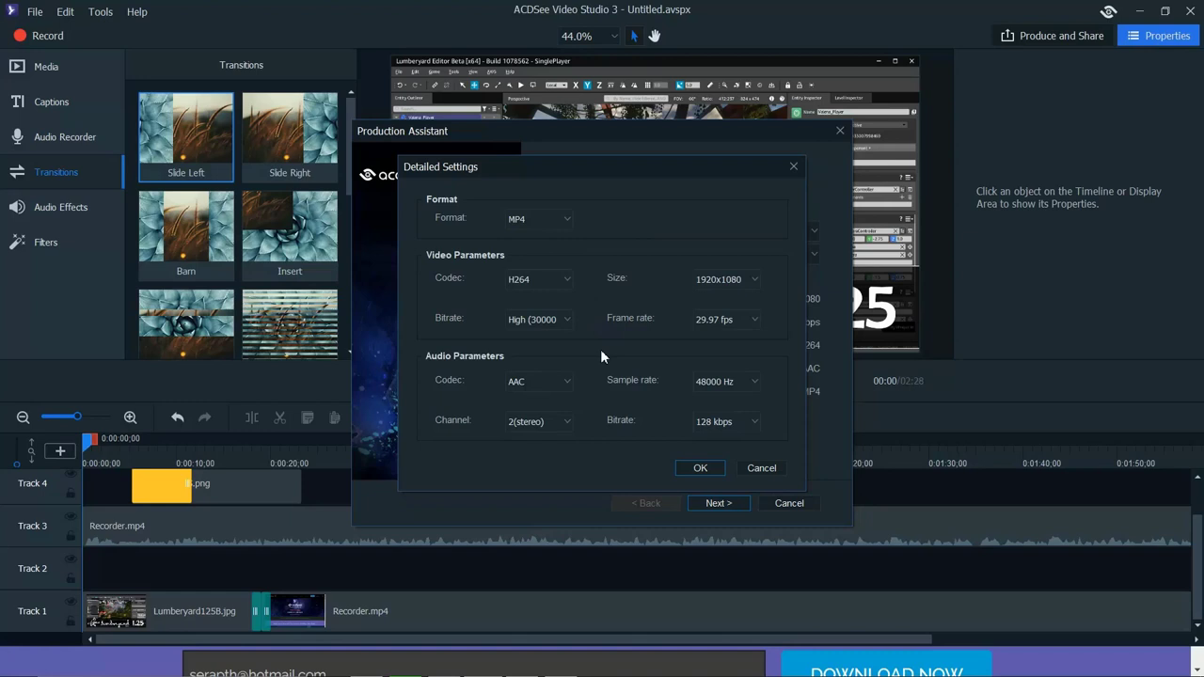
left_click(753, 319)
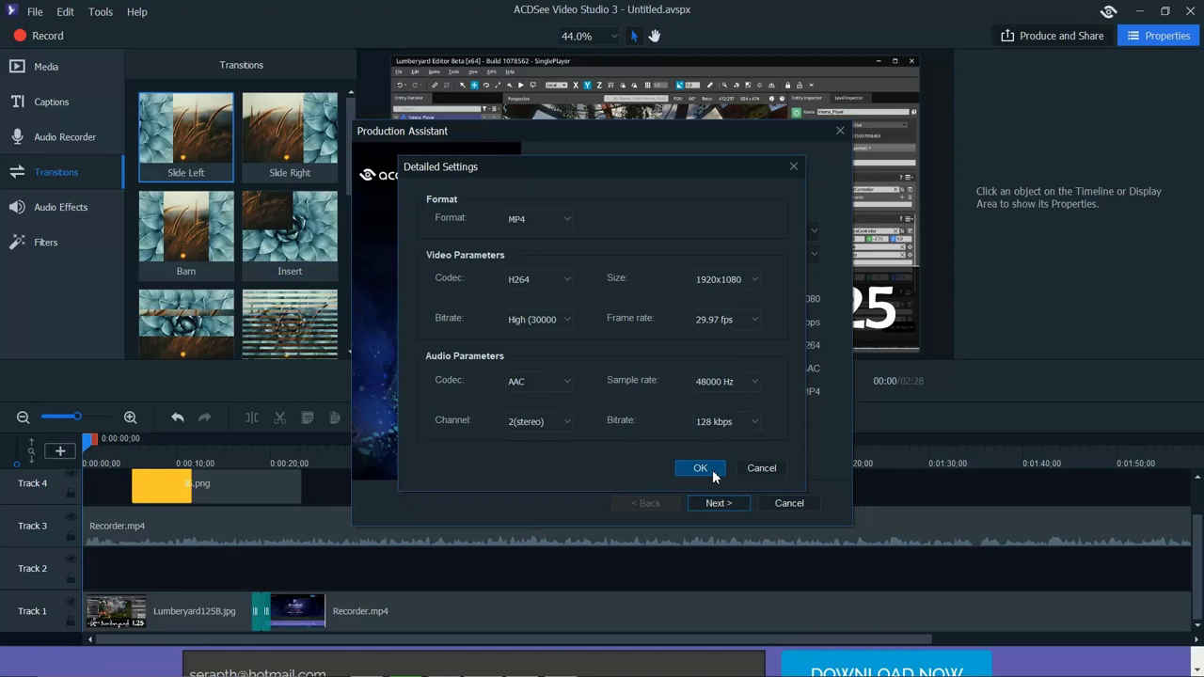
left_click(699, 468)
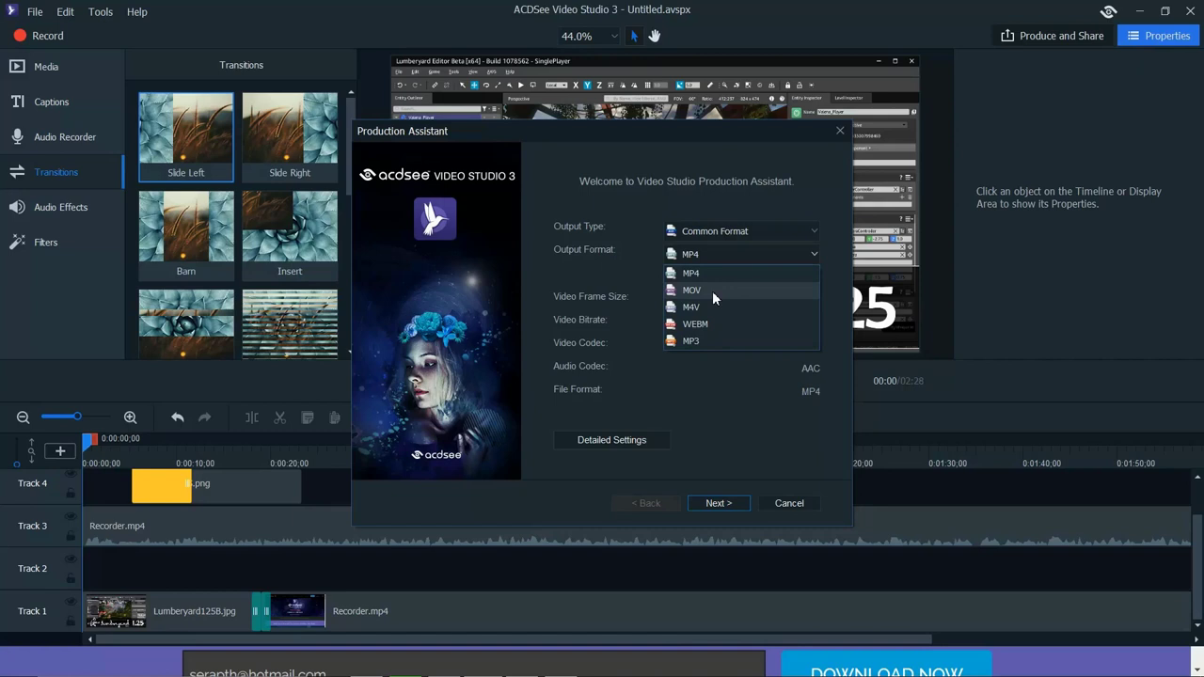
left_click(690, 272)
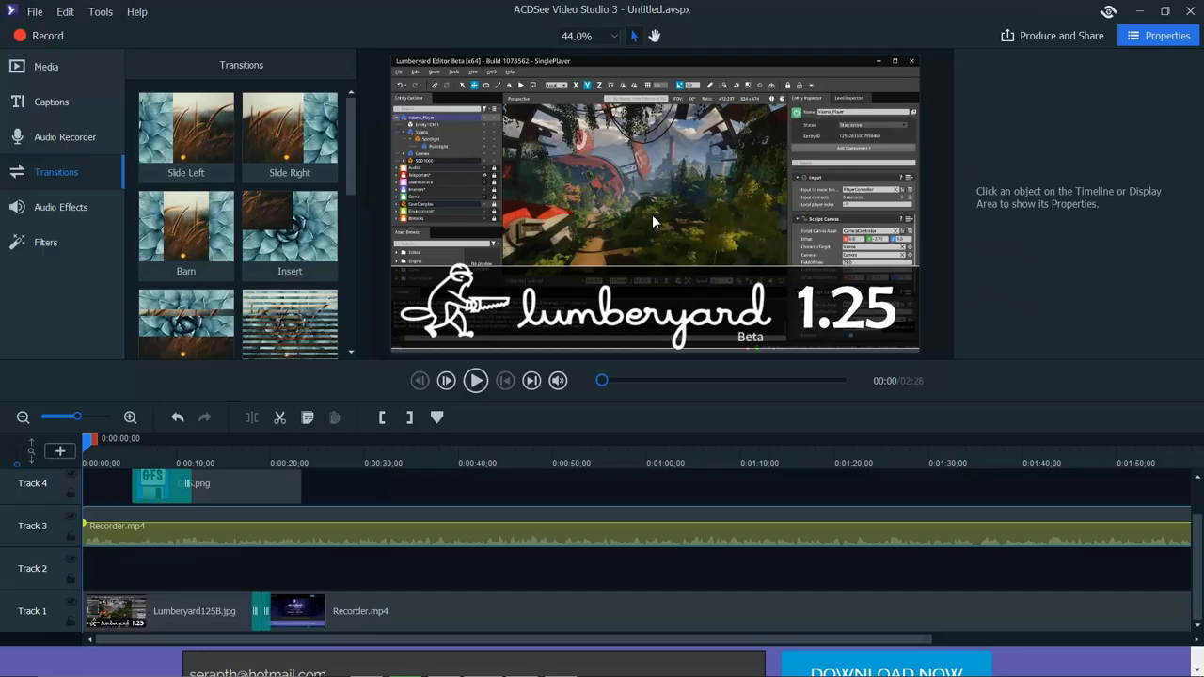
Launch ACDSee Video Recorder 3 and dismiss the shortcut registration error.
left_click(37, 34)
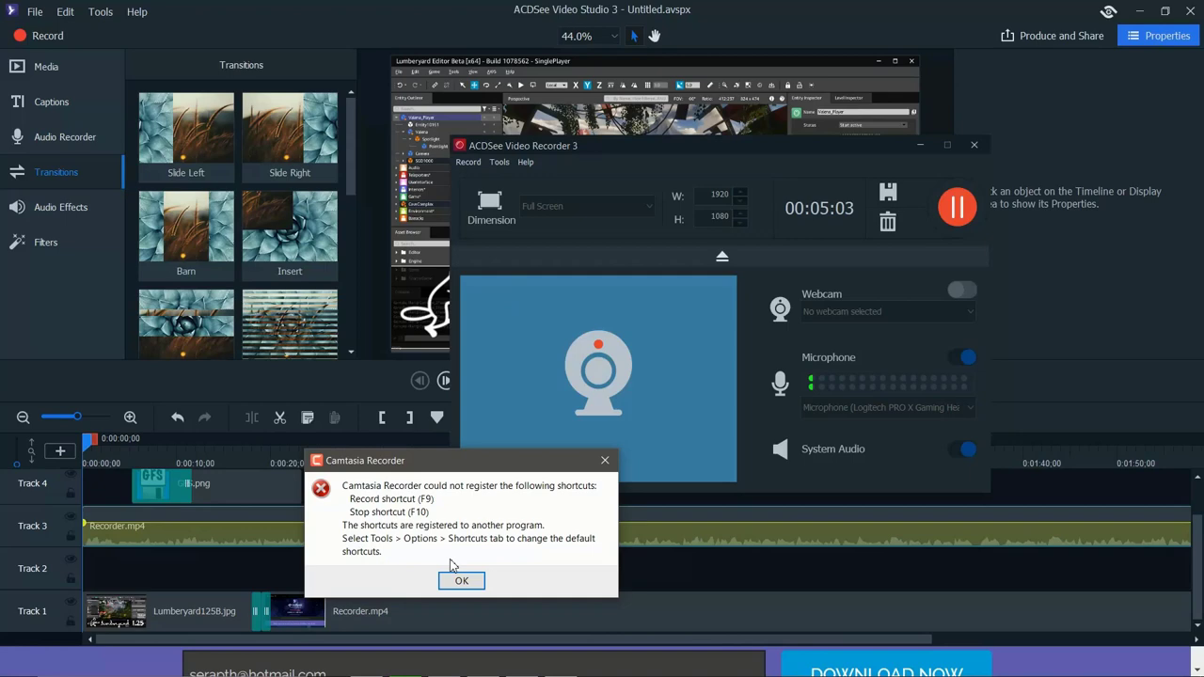
left_click(462, 581)
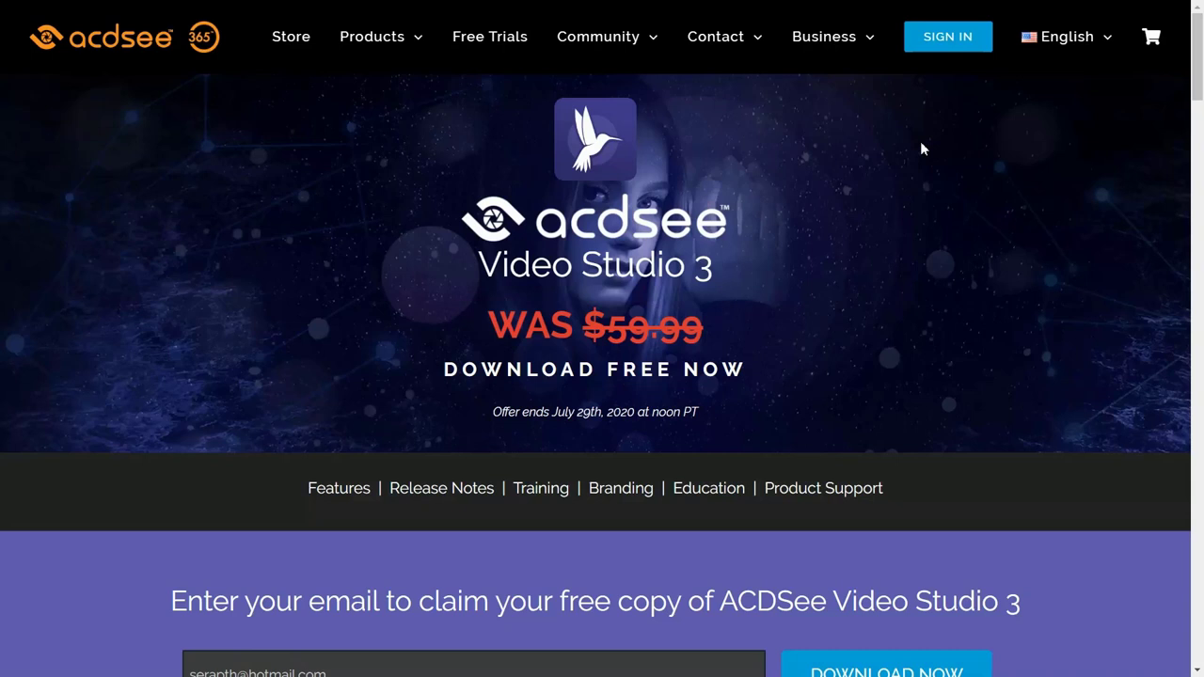
mouse_move(626, 242)
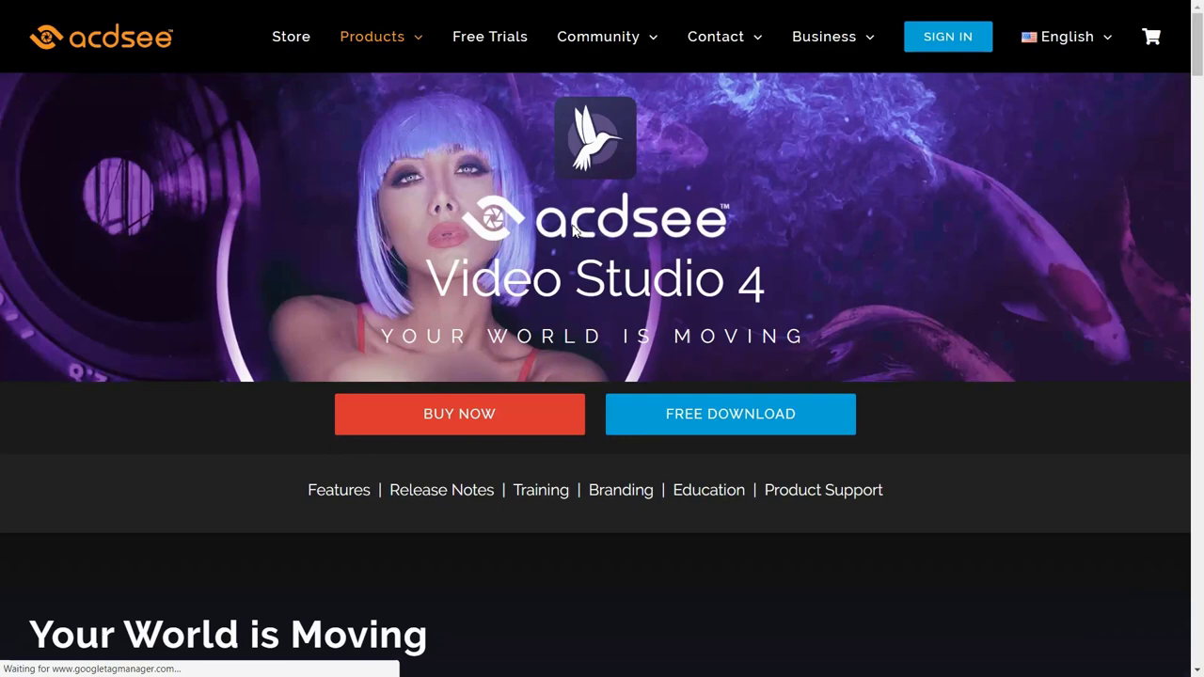
Scroll through the Video Studio 4 page's record, edit and produce features and back up.
scroll("down", 3)
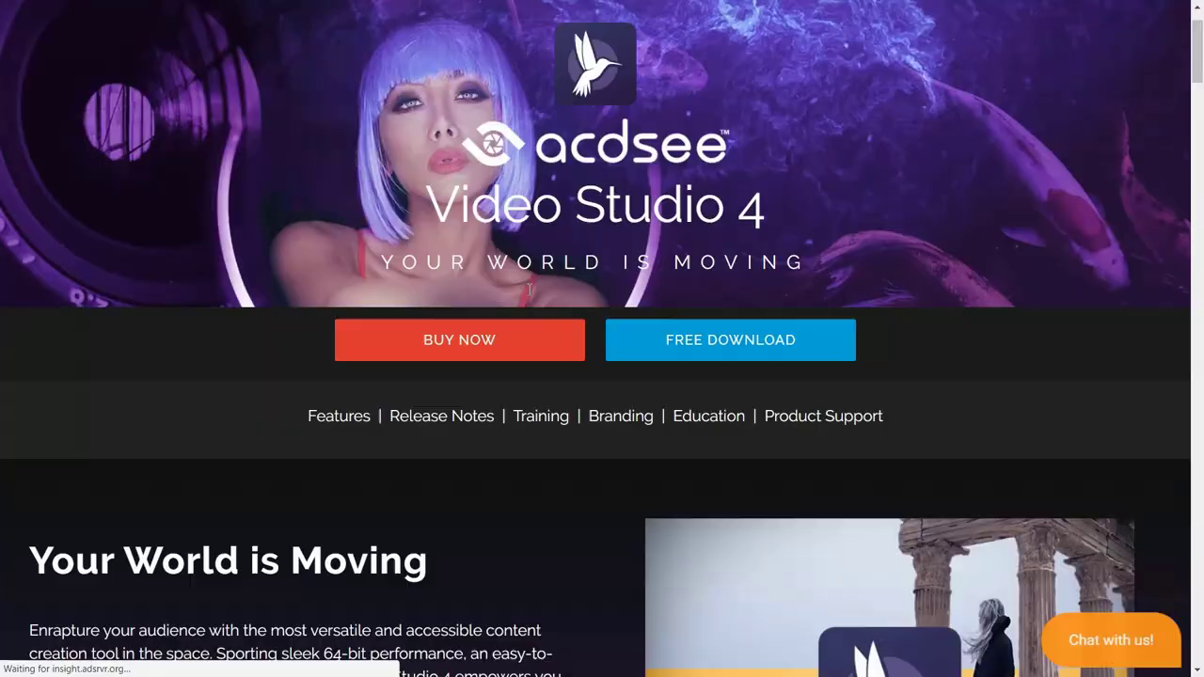
scroll("down", 3)
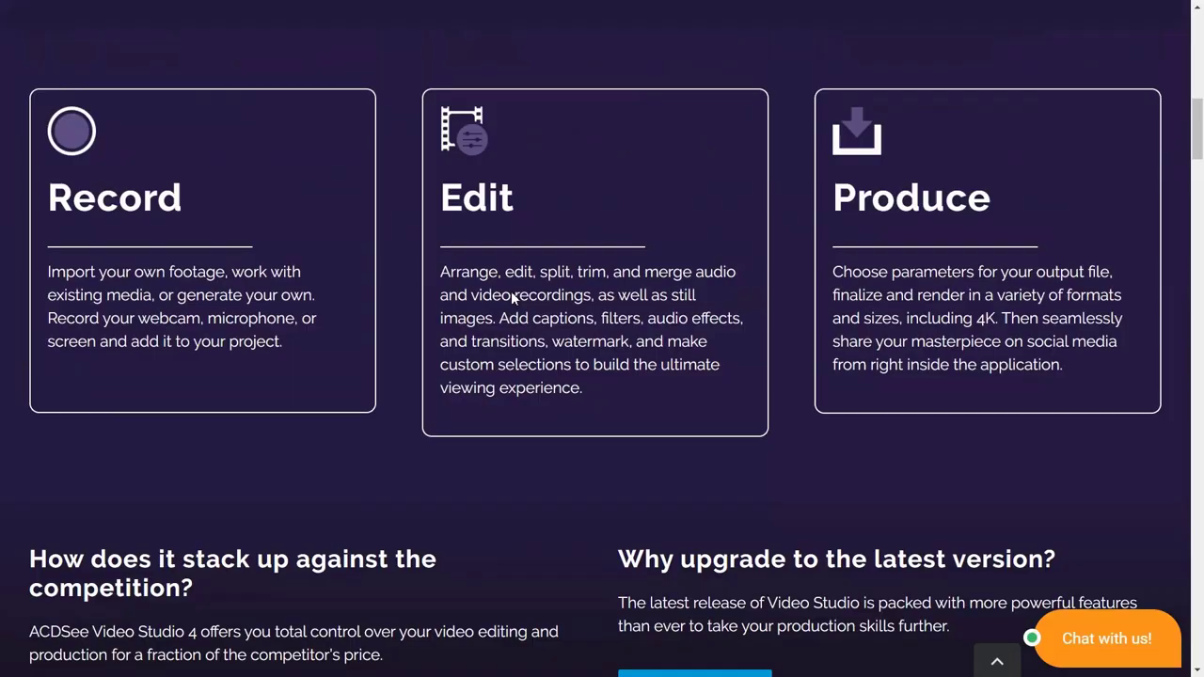
scroll("up", 3)
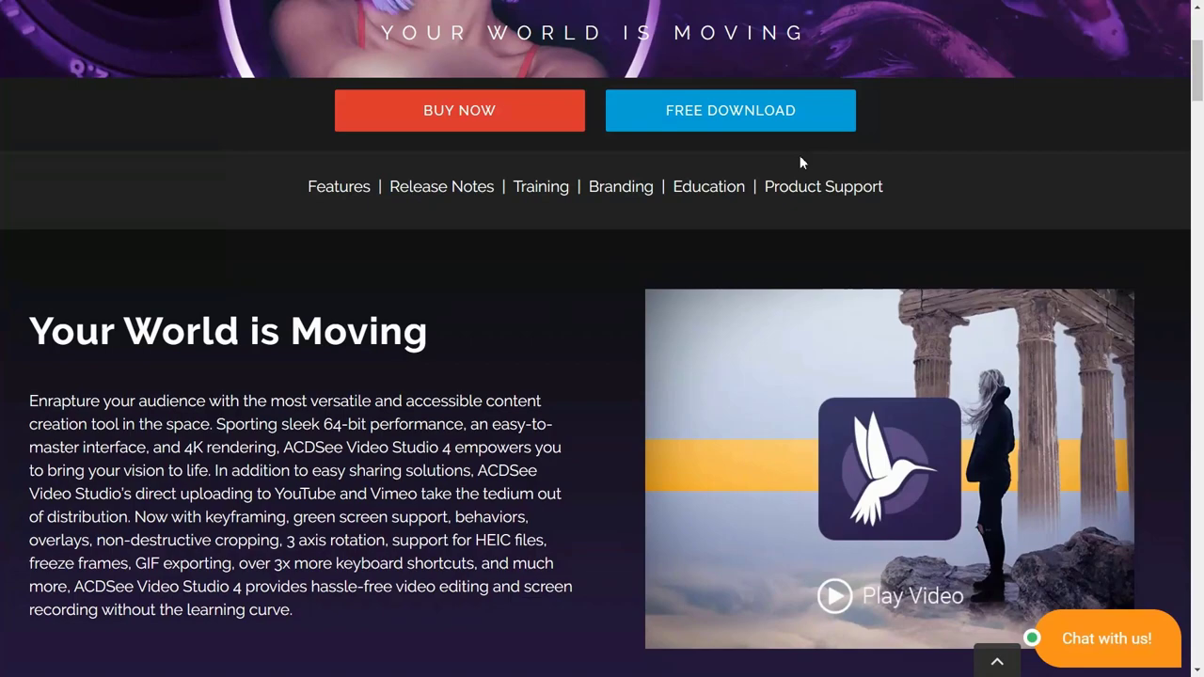
scroll("down", 3)
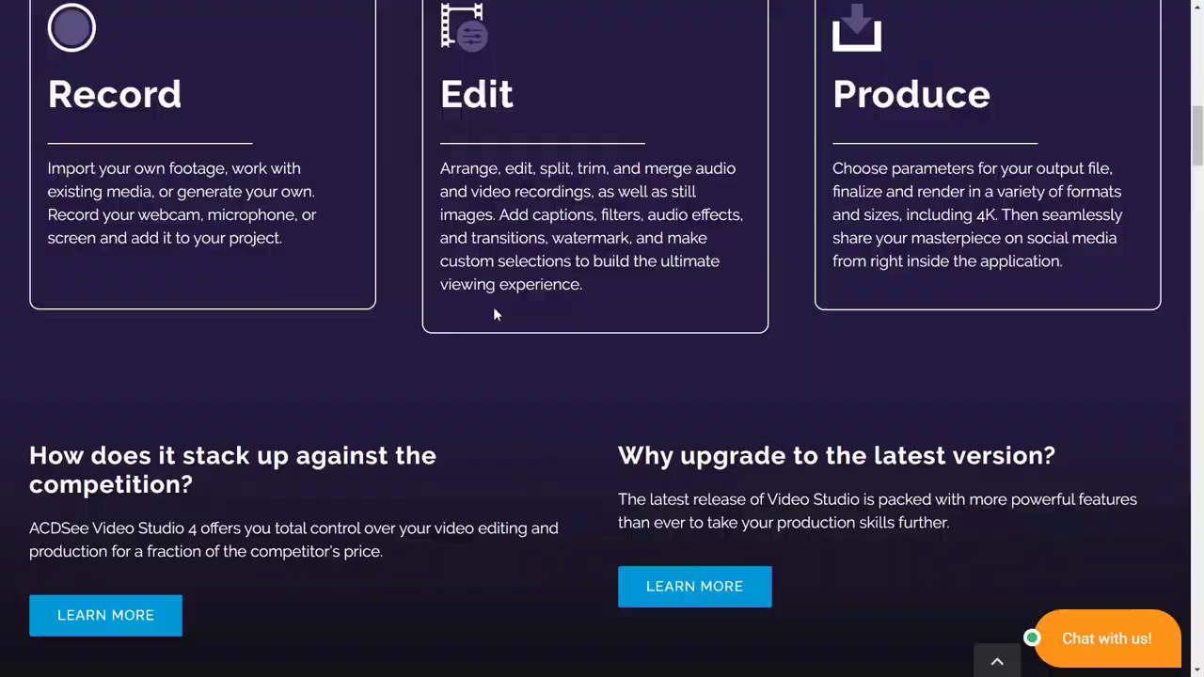
scroll("up", 3)
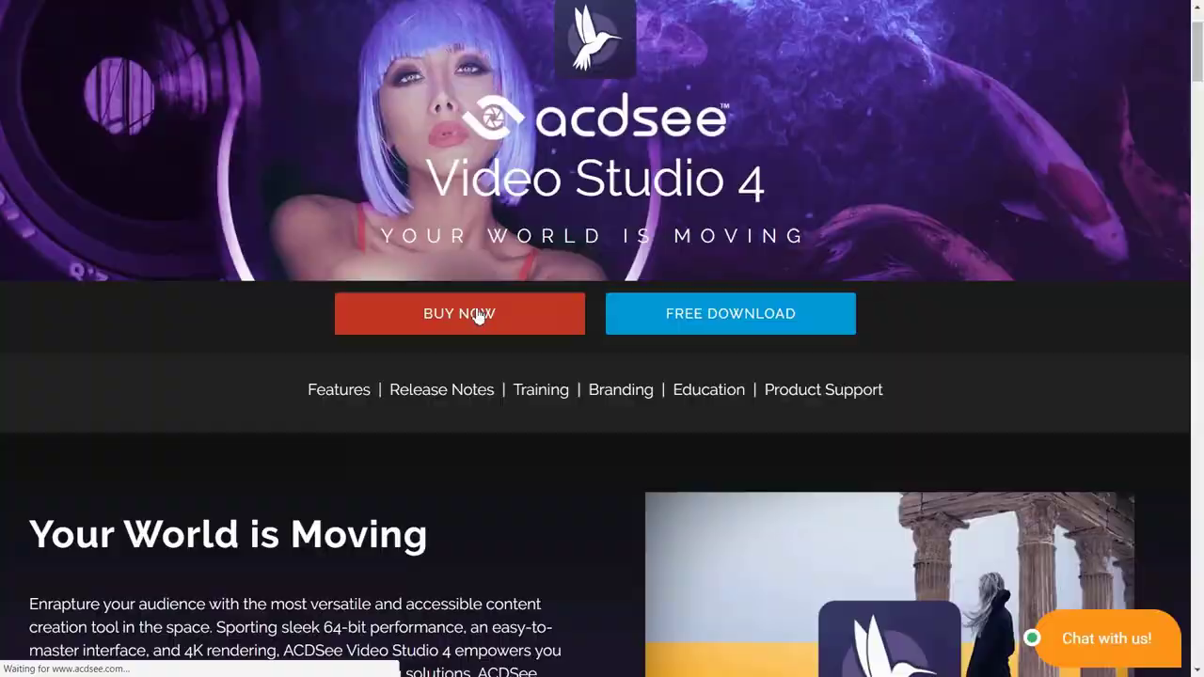
left_click(459, 313)
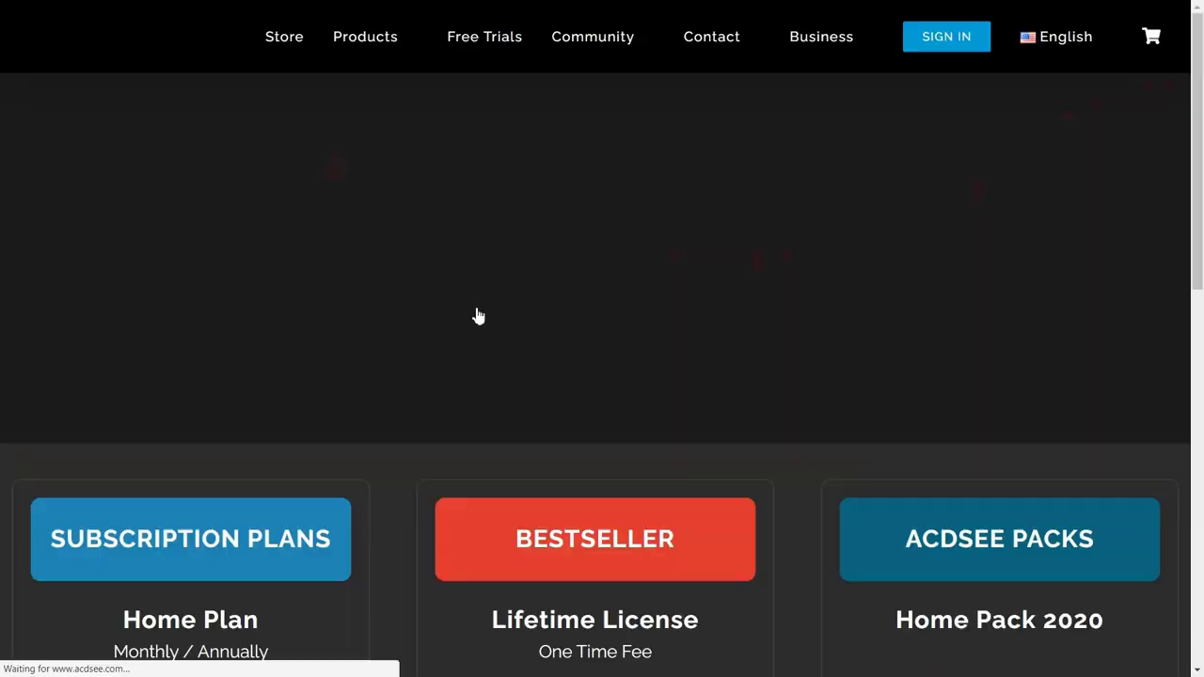
scroll("down", 3)
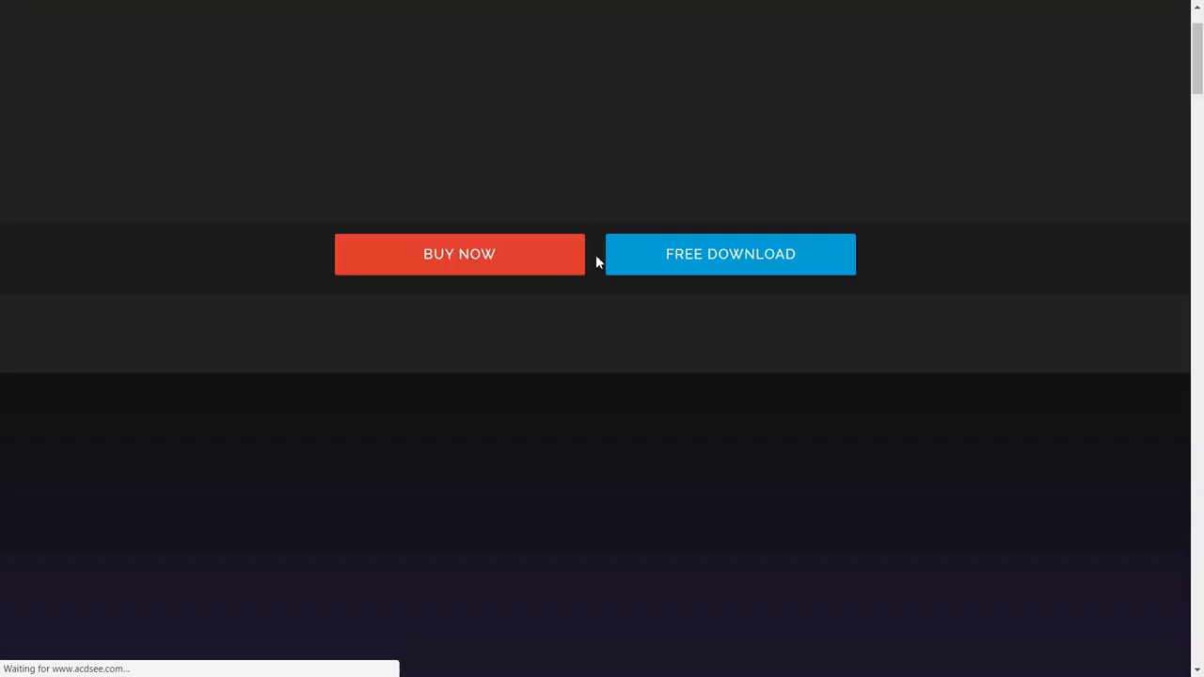
scroll("down", 3)
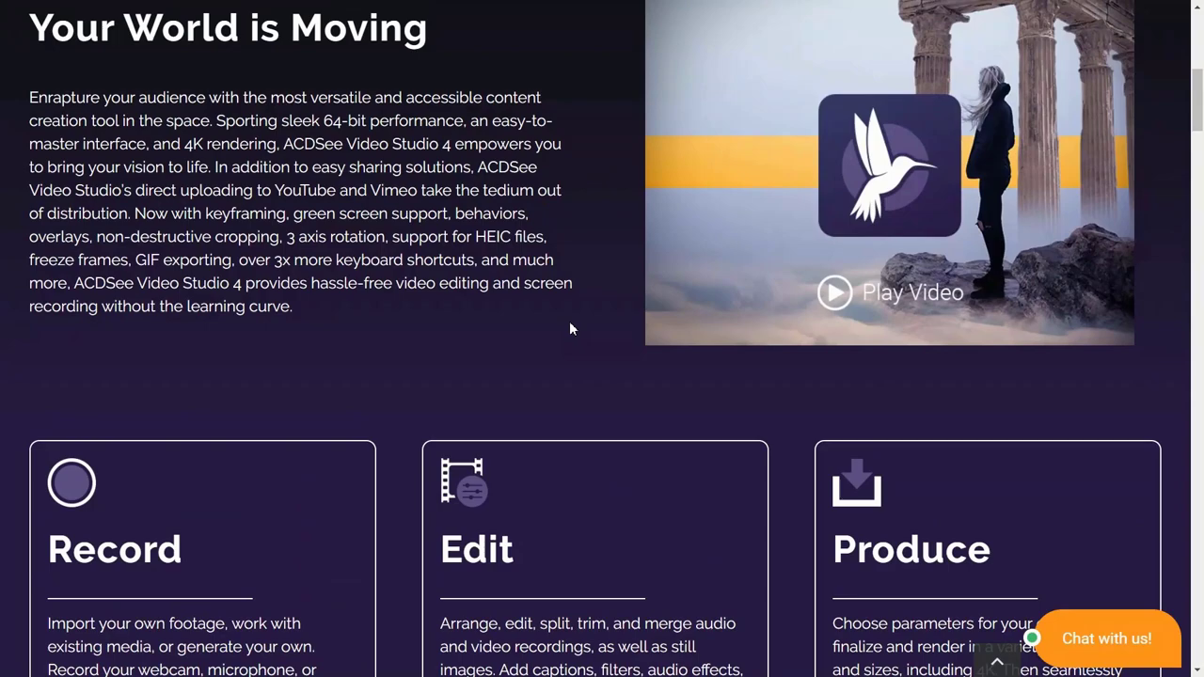
scroll("down", 3)
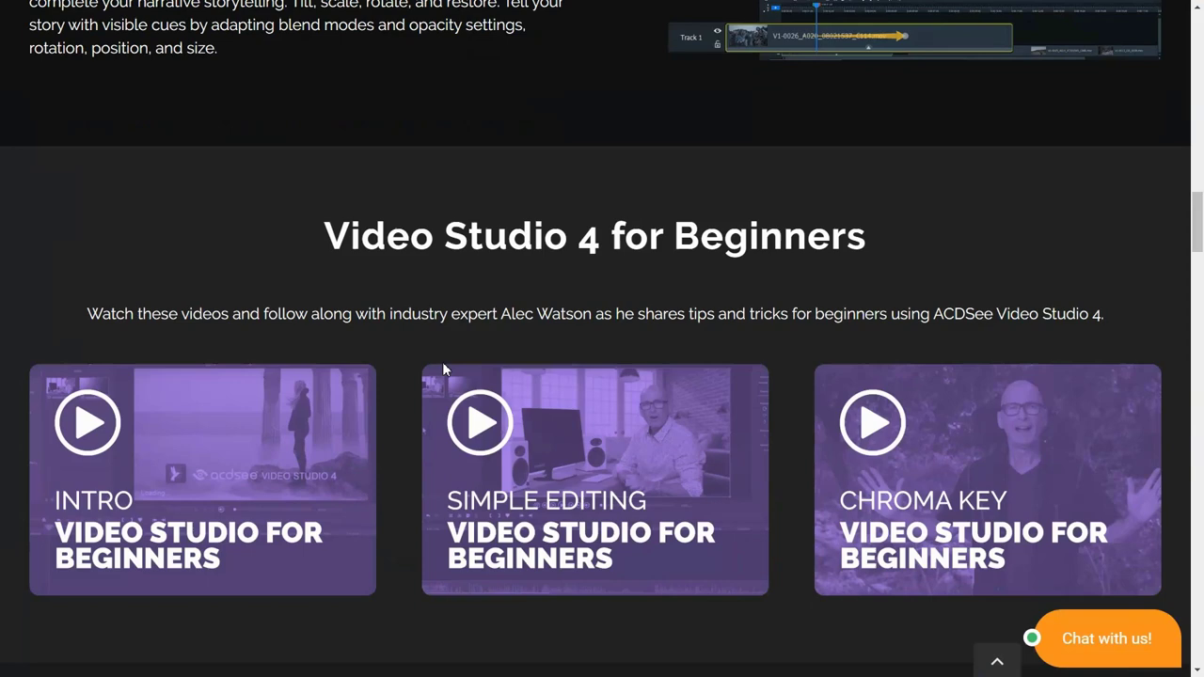
scroll("up", 3)
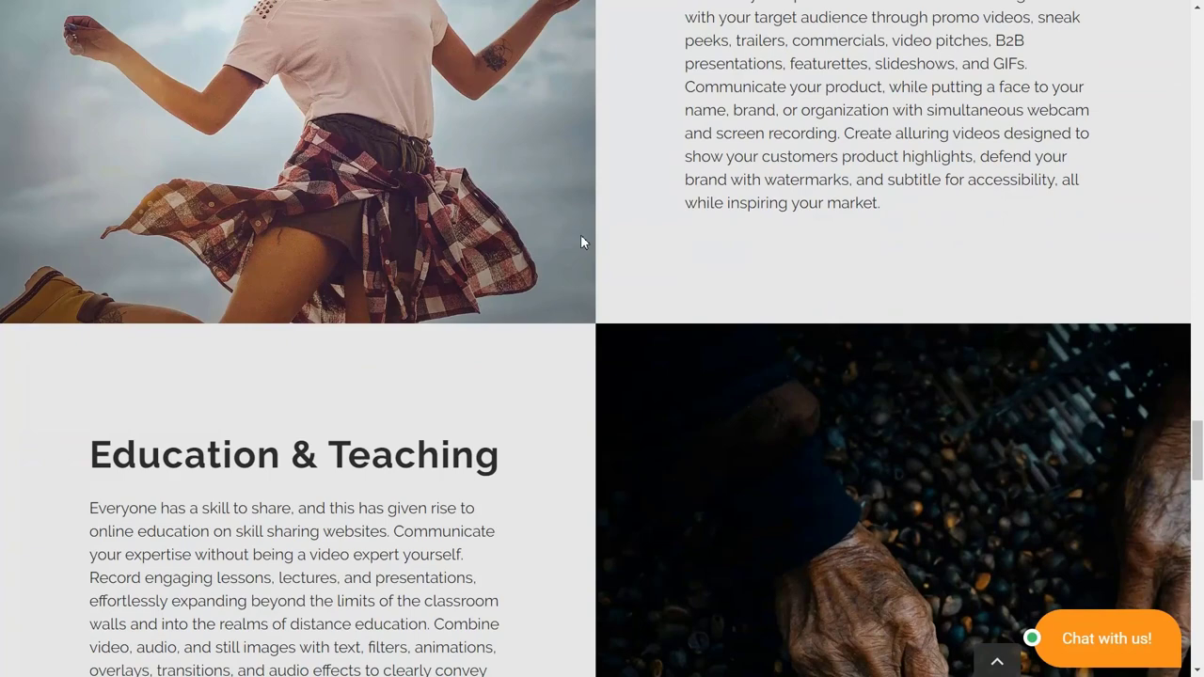
scroll("down", 3)
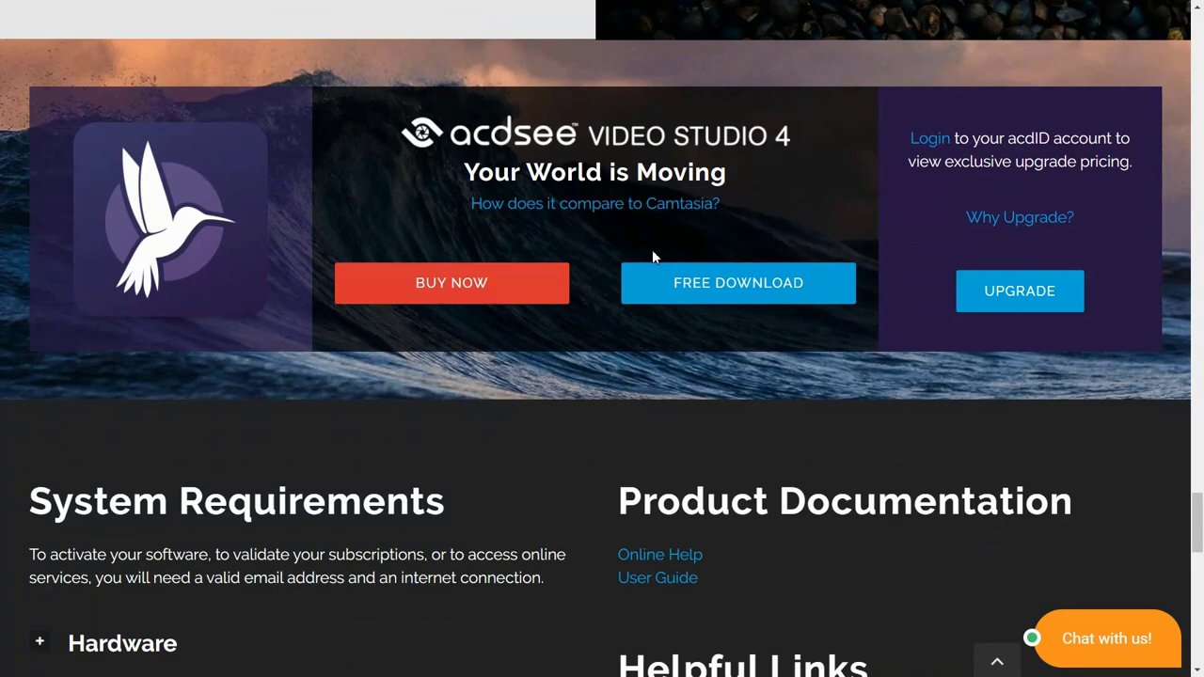
mouse_move(870, 277)
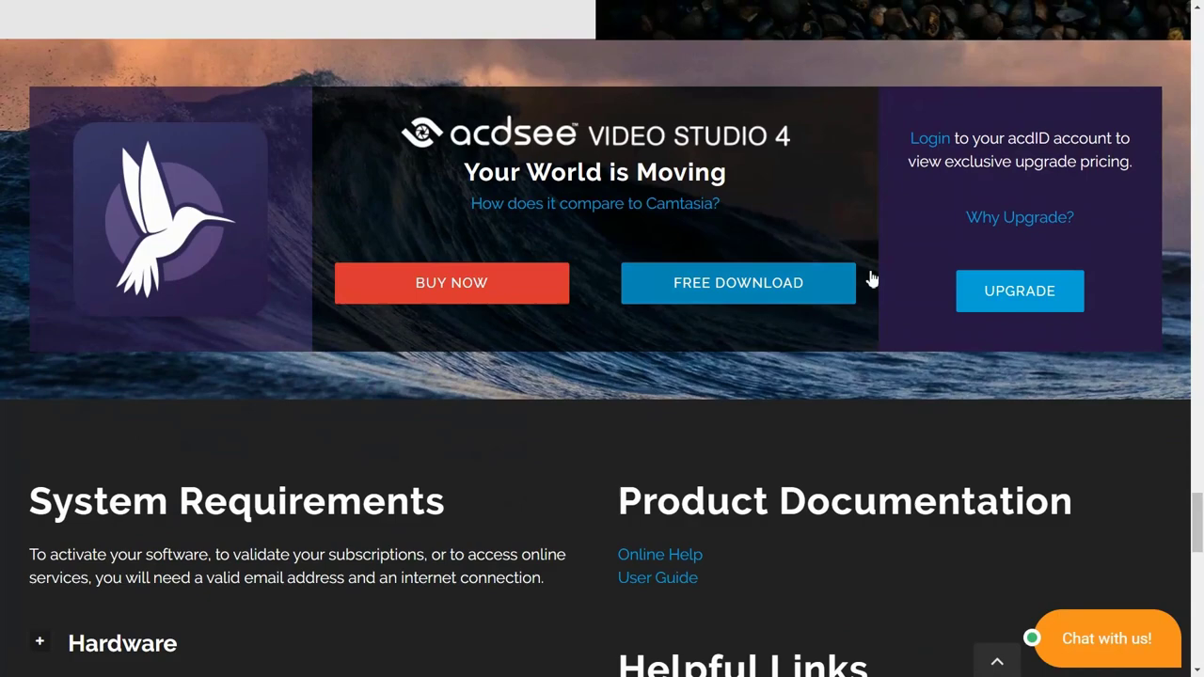
scroll("up", 3)
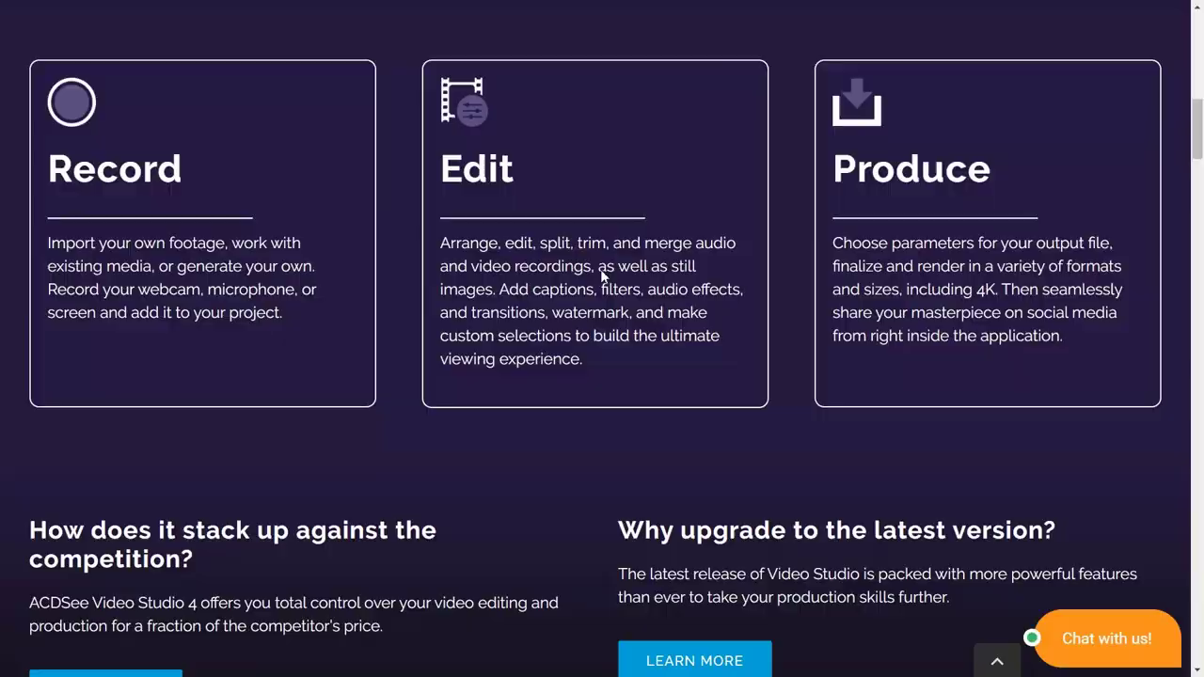
scroll("up", 3)
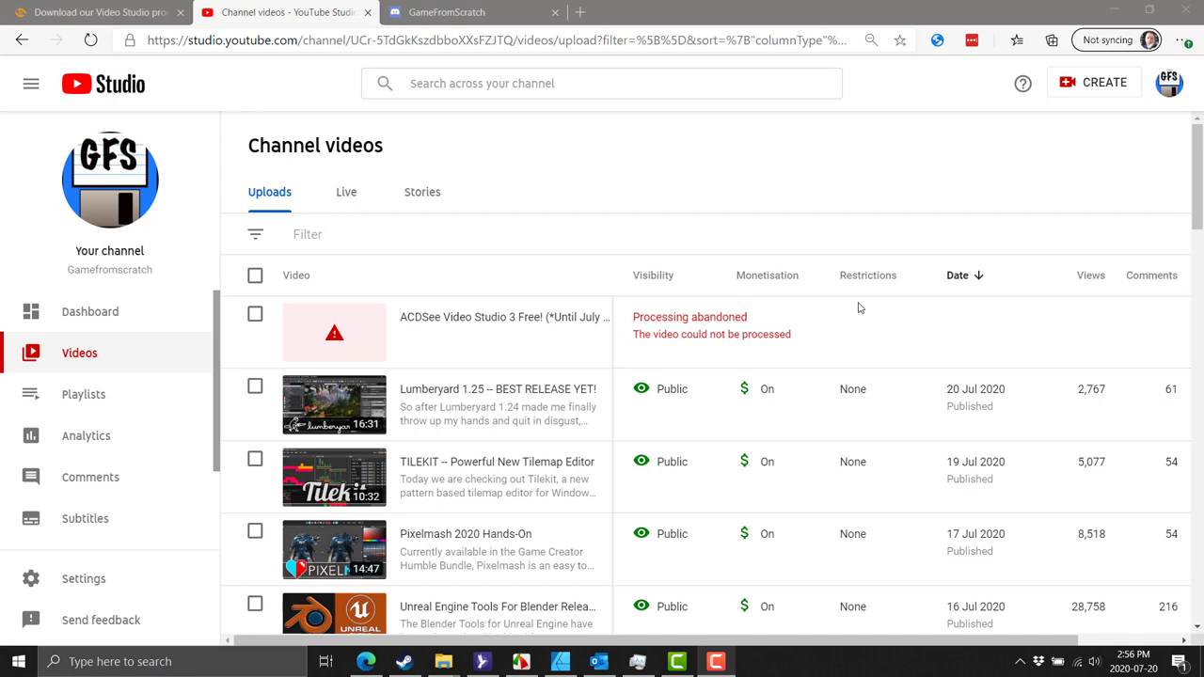
mouse_move(633, 336)
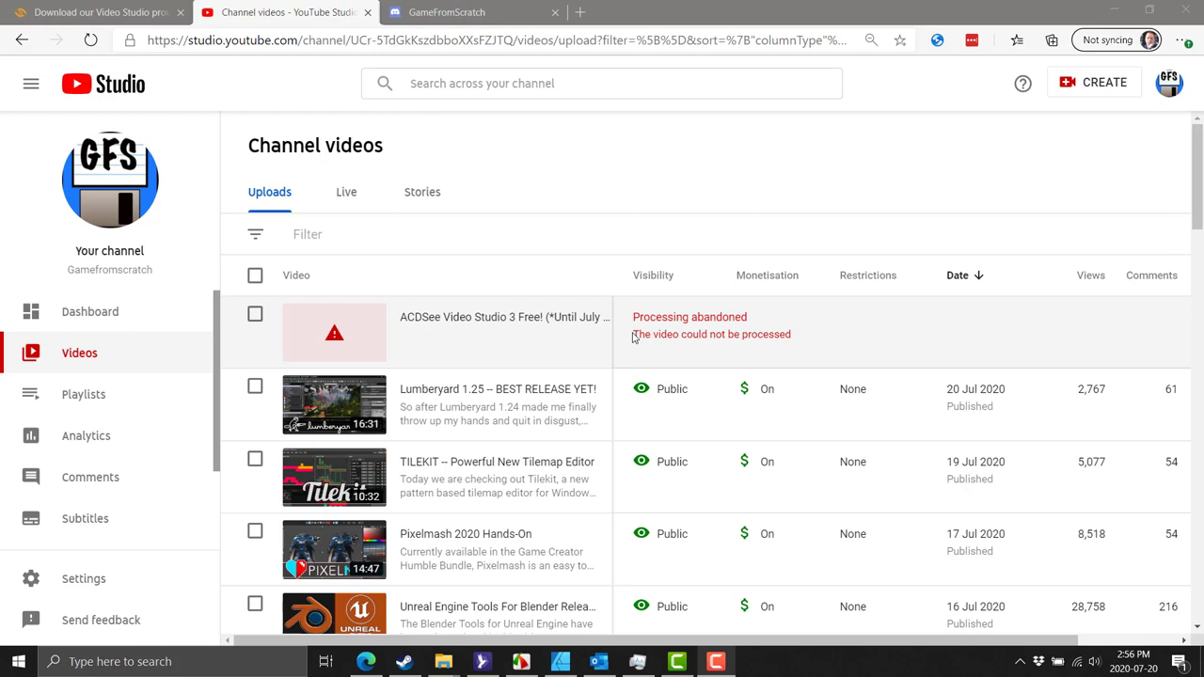